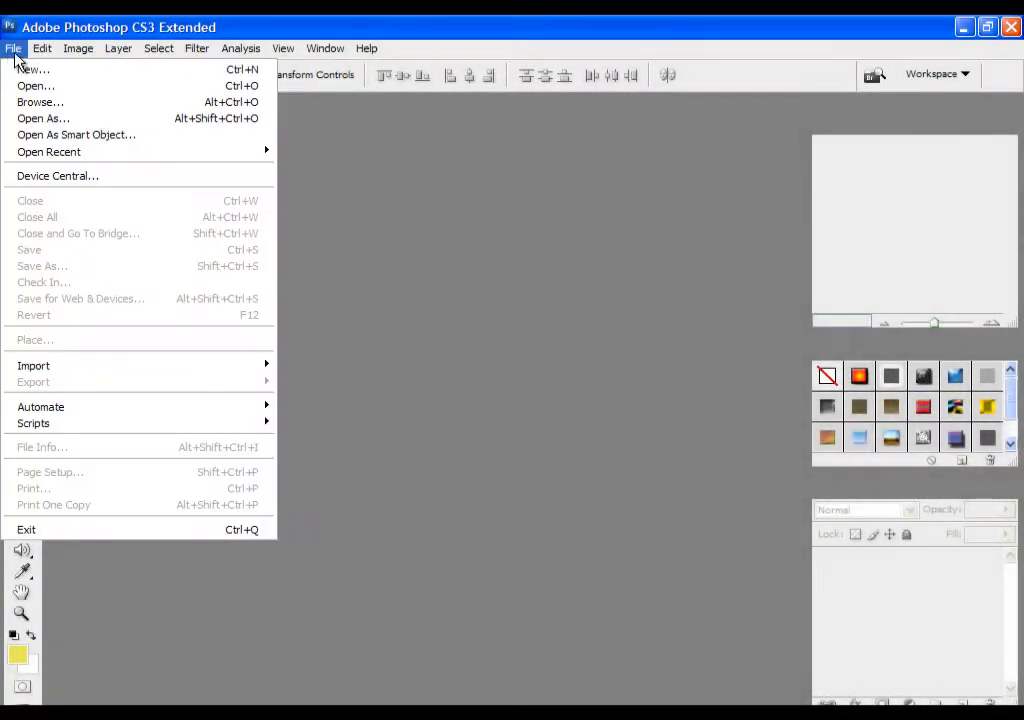
Step: Create a new 1000 x 1000 pixel document named Icon at 300 ppi
click(32, 68)
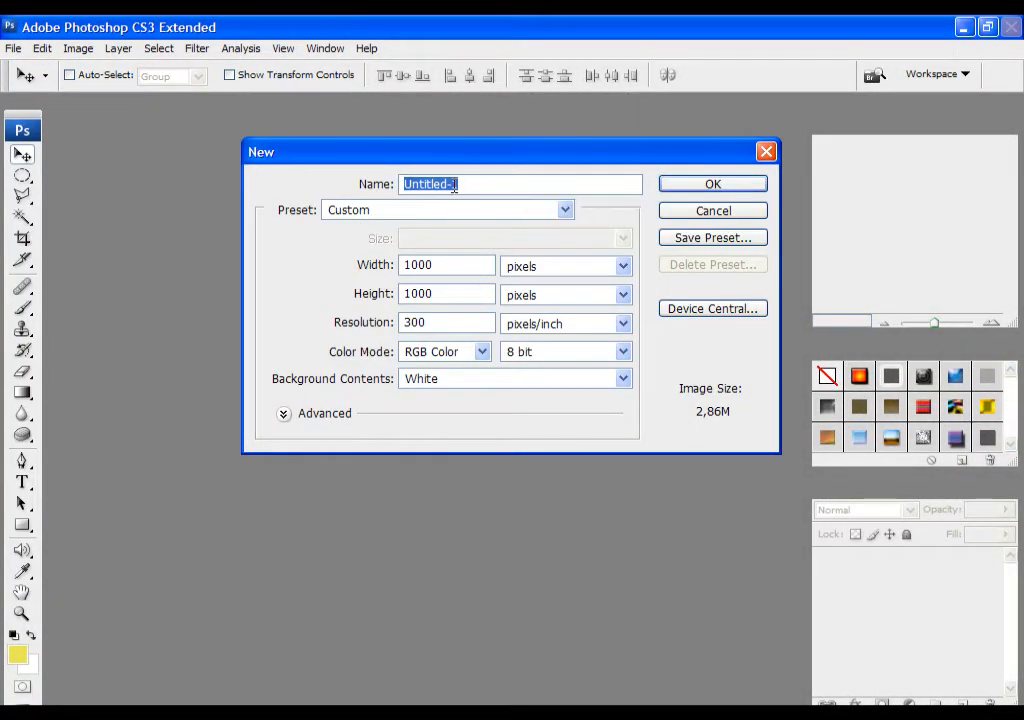
text(Icon)
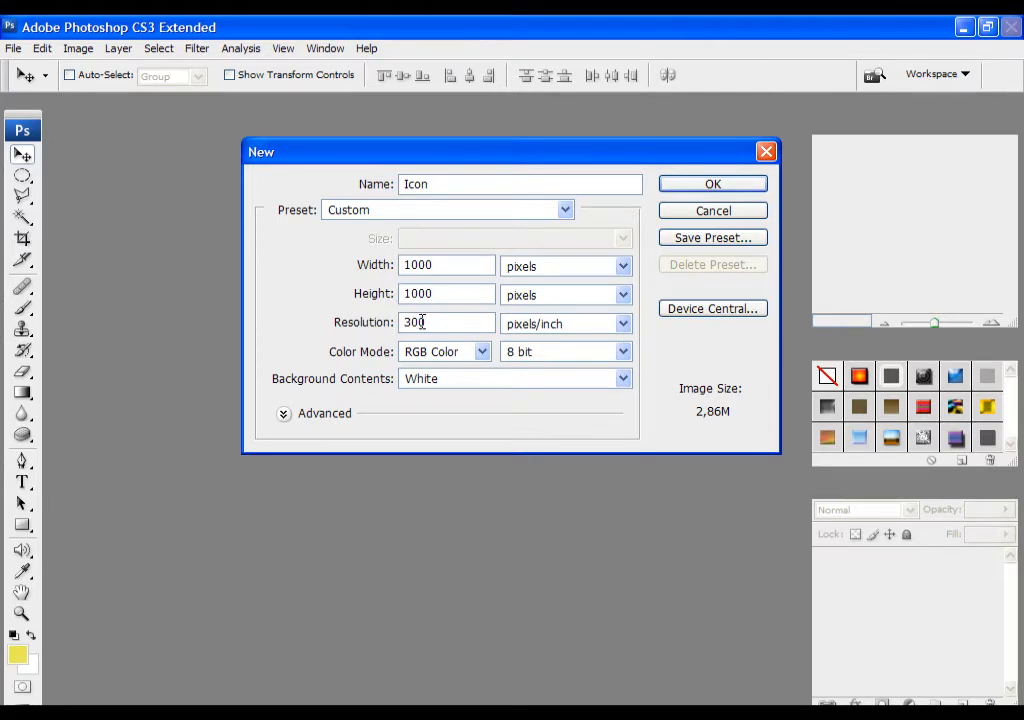
click(712, 184)
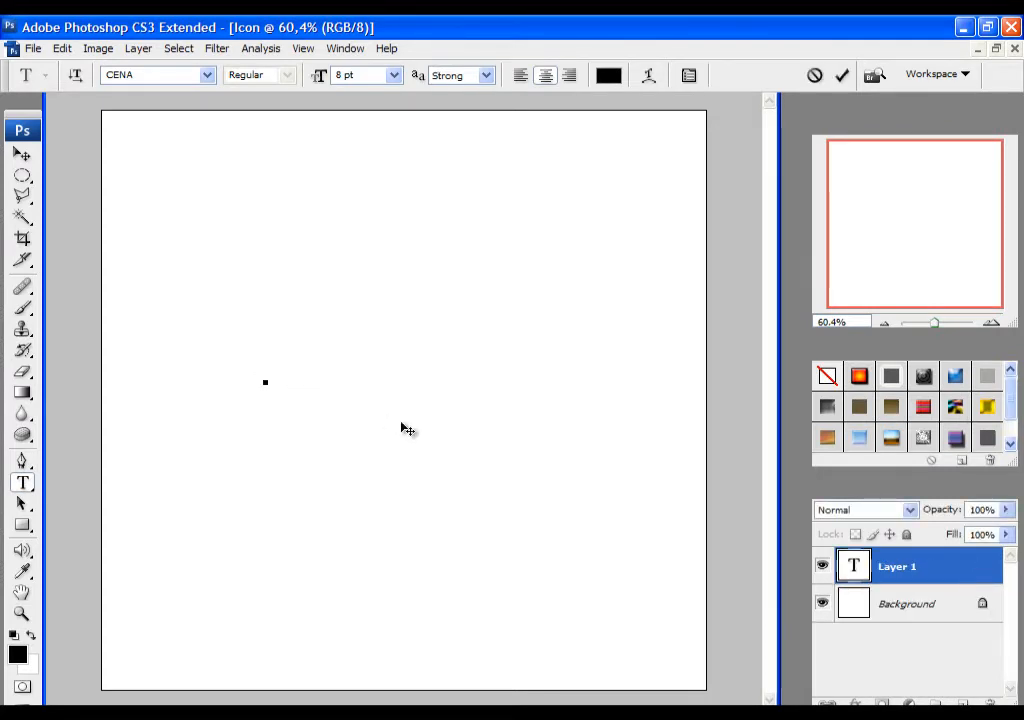
Step: Add the text PS in Cooper Black and enlarge it to fill the page
click(264, 382)
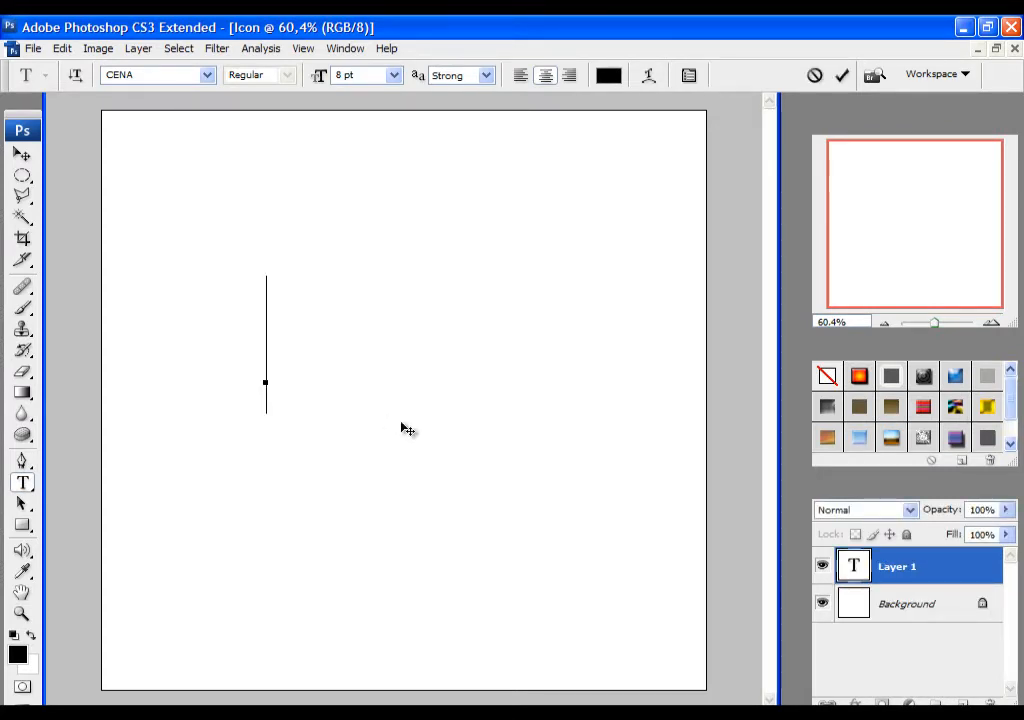
text(PS)
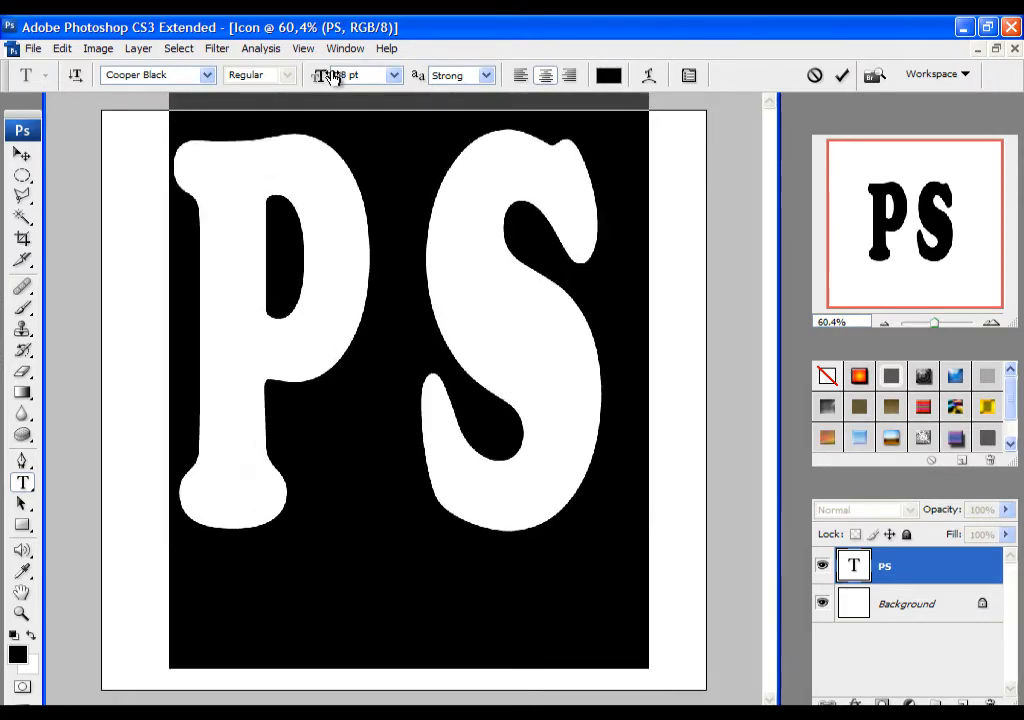
click(30, 156)
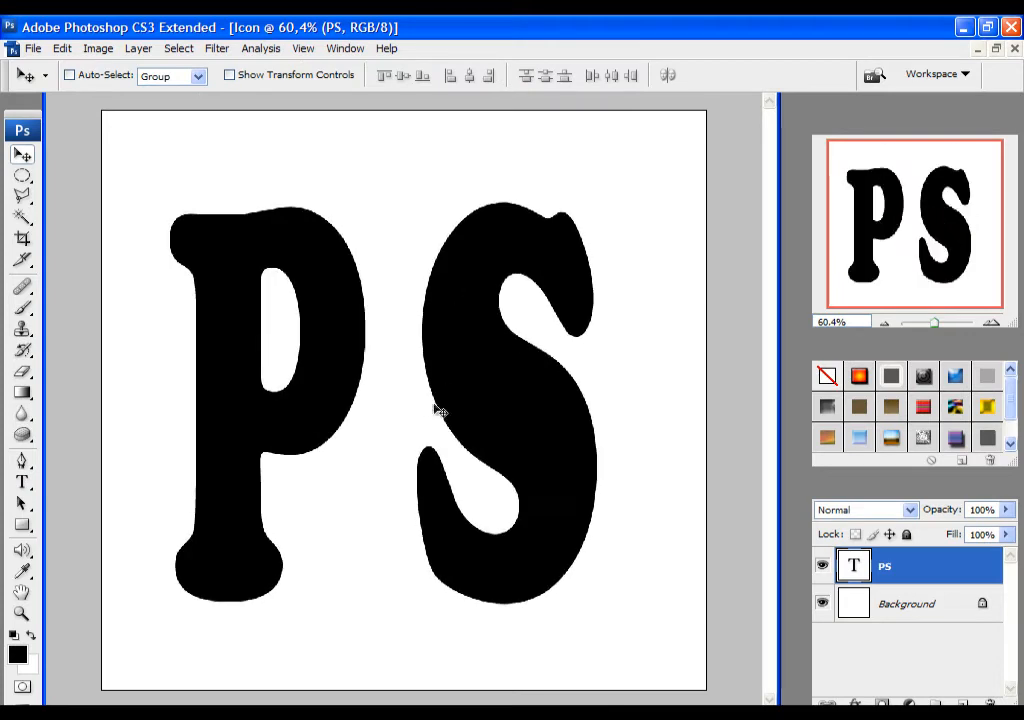
mouse_move(528, 400)
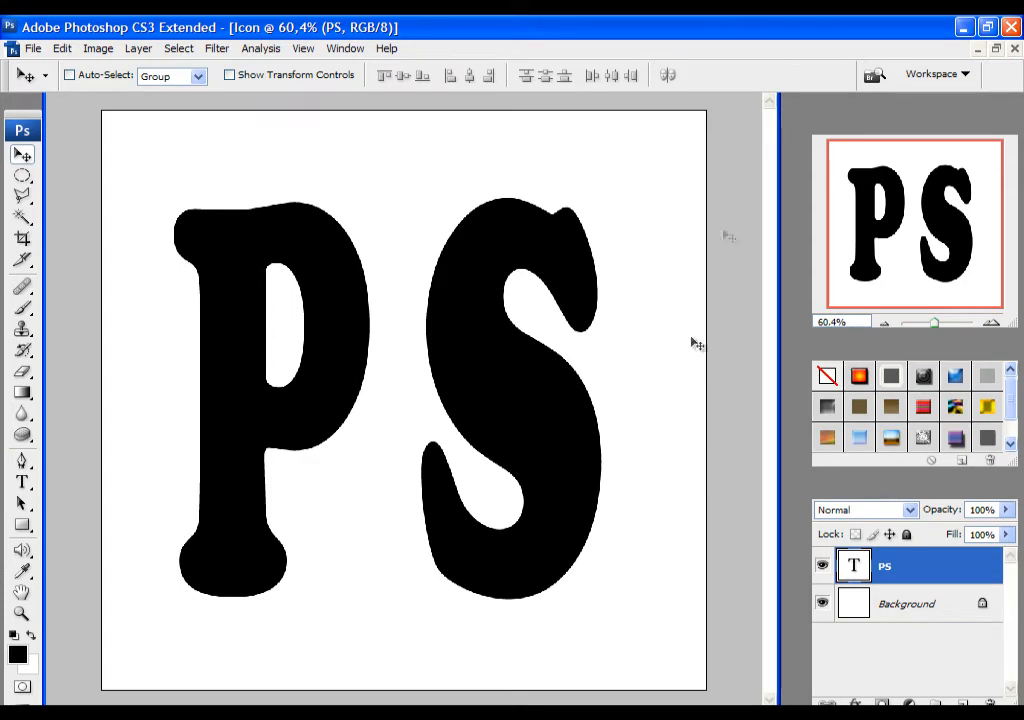
click(18, 480)
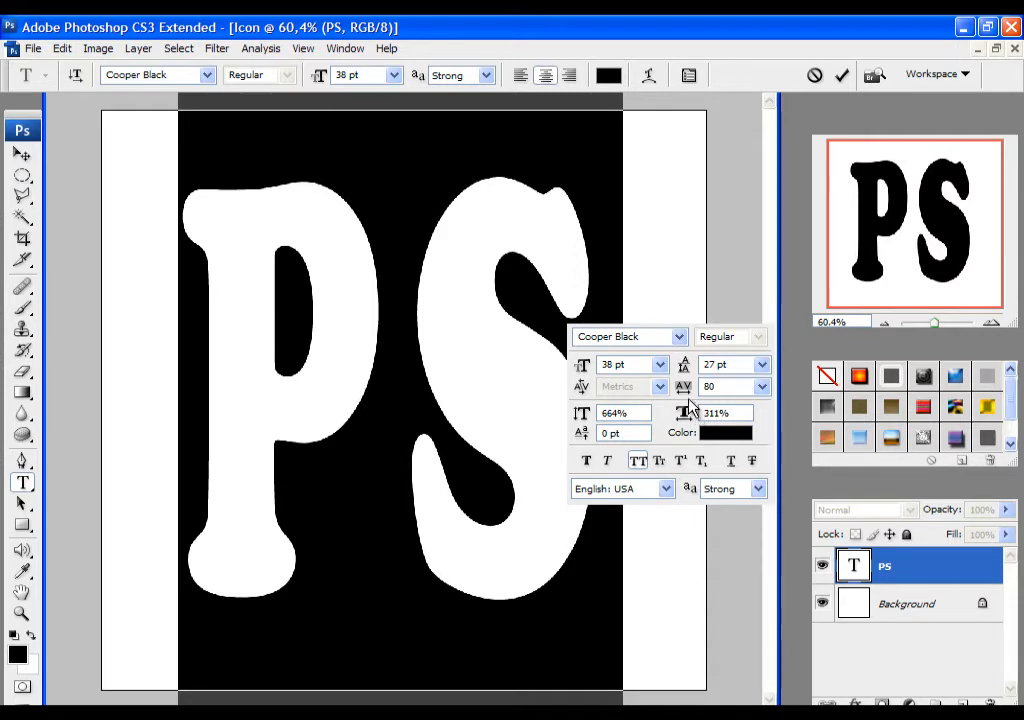
click(844, 74)
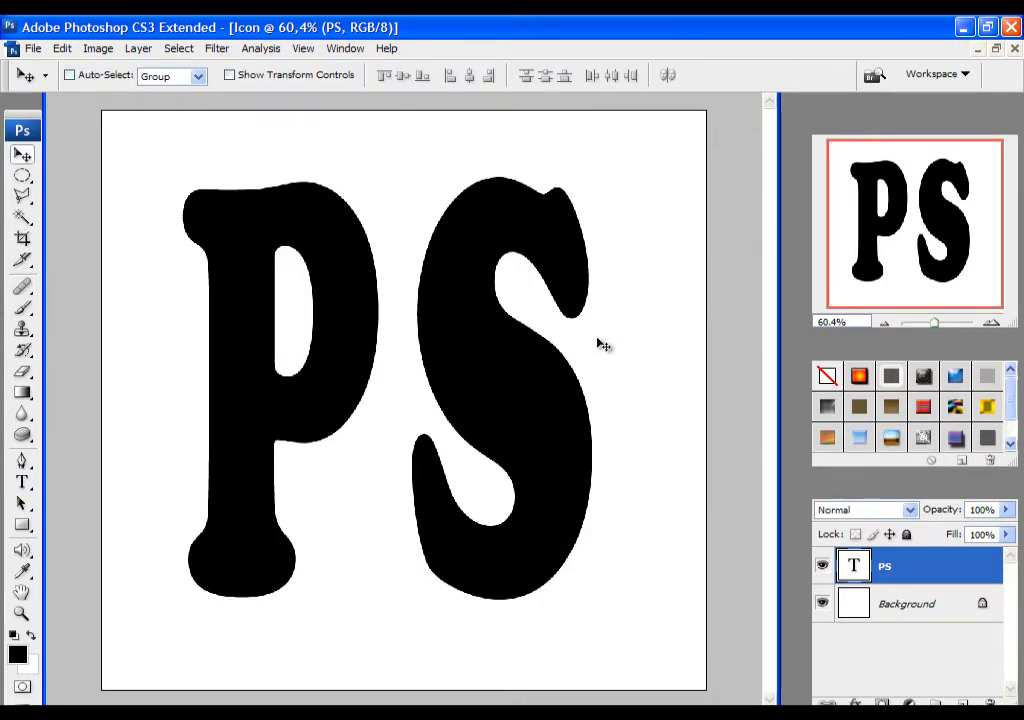
mouse_move(530, 352)
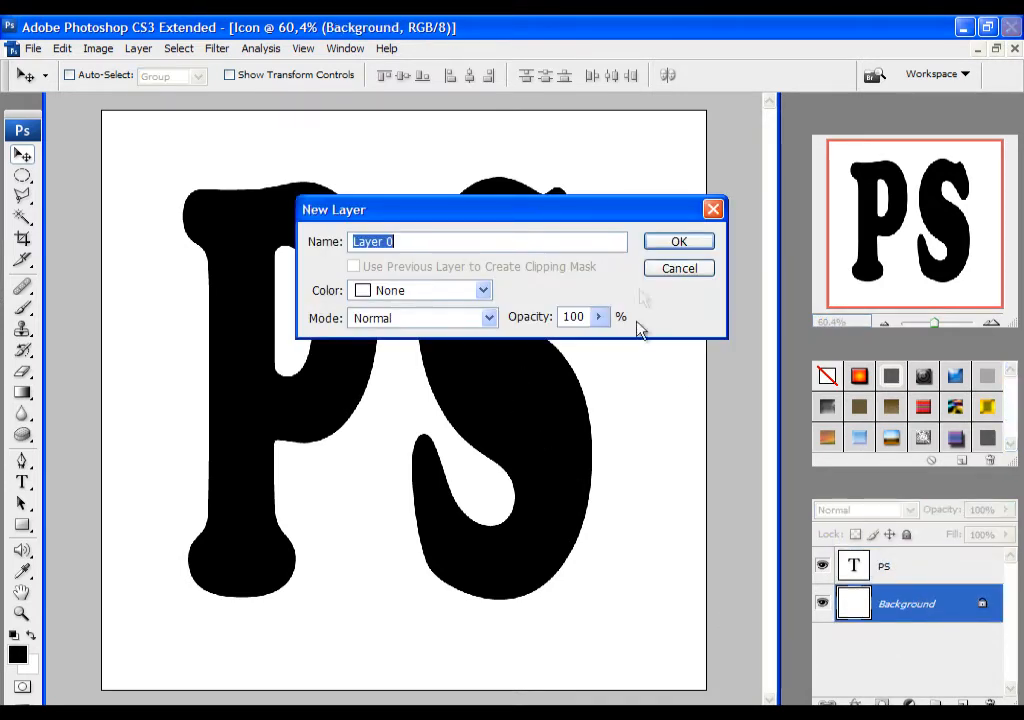
Step: Turn the background into a normal layer and fill it solid black with the Paint Bucket
click(678, 240)
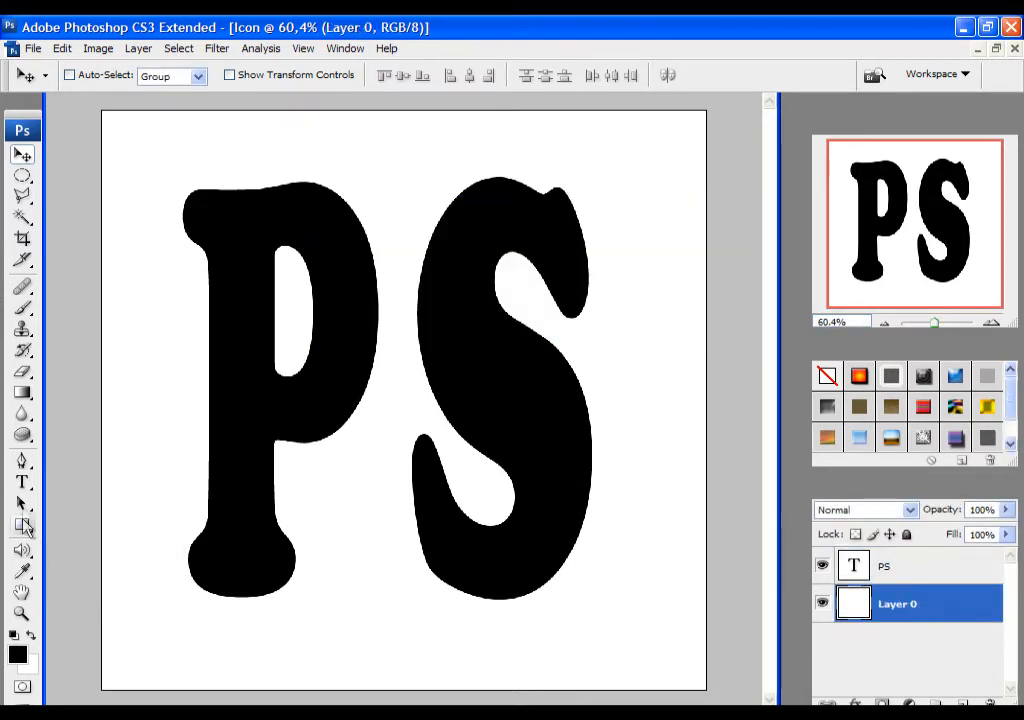
click(22, 390)
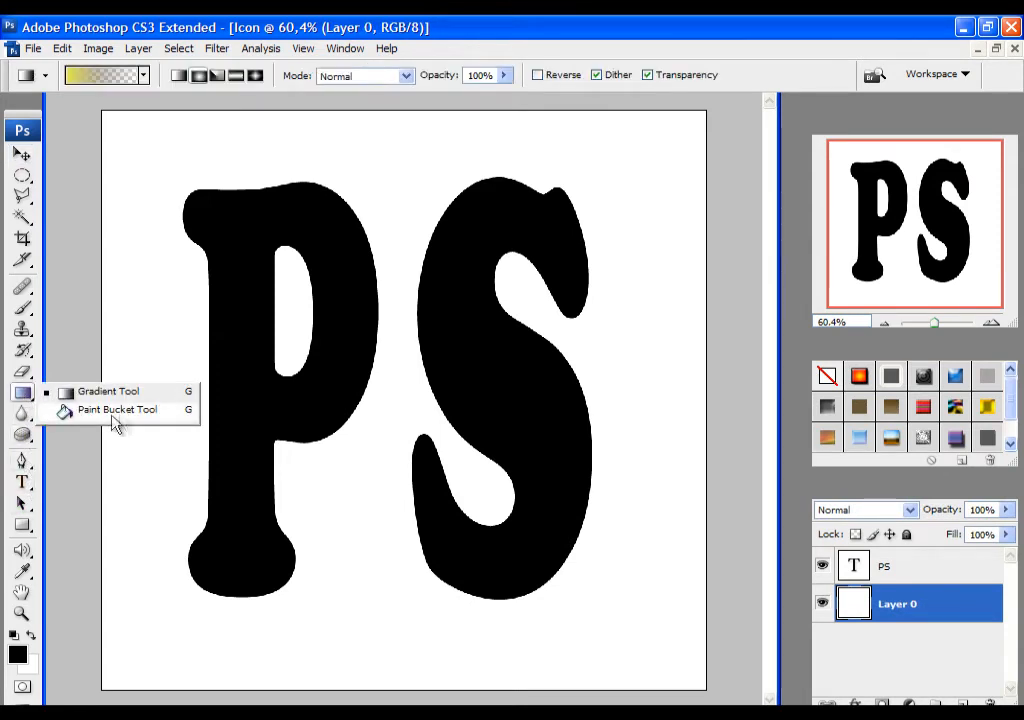
click(118, 410)
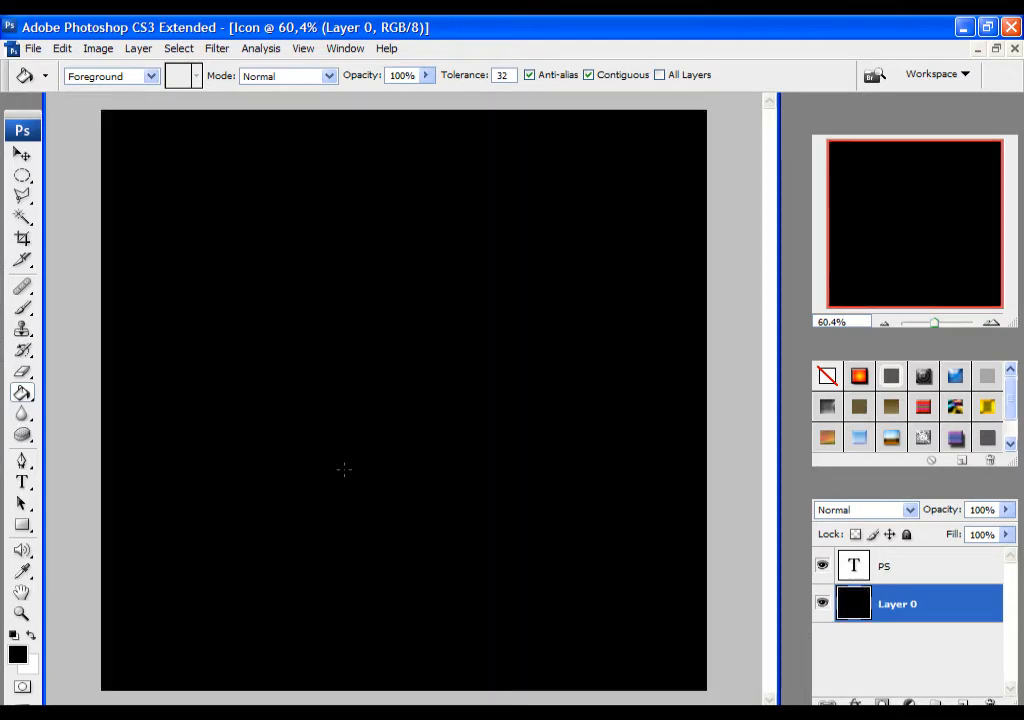
Step: Recolour the PS lettering white
click(892, 566)
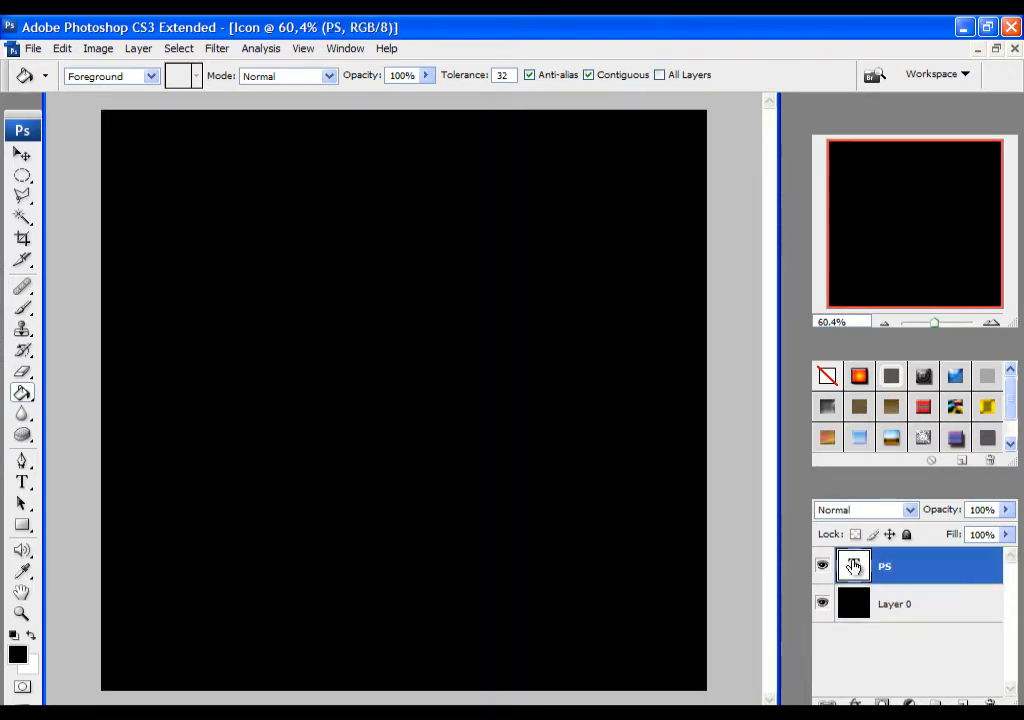
click(608, 76)
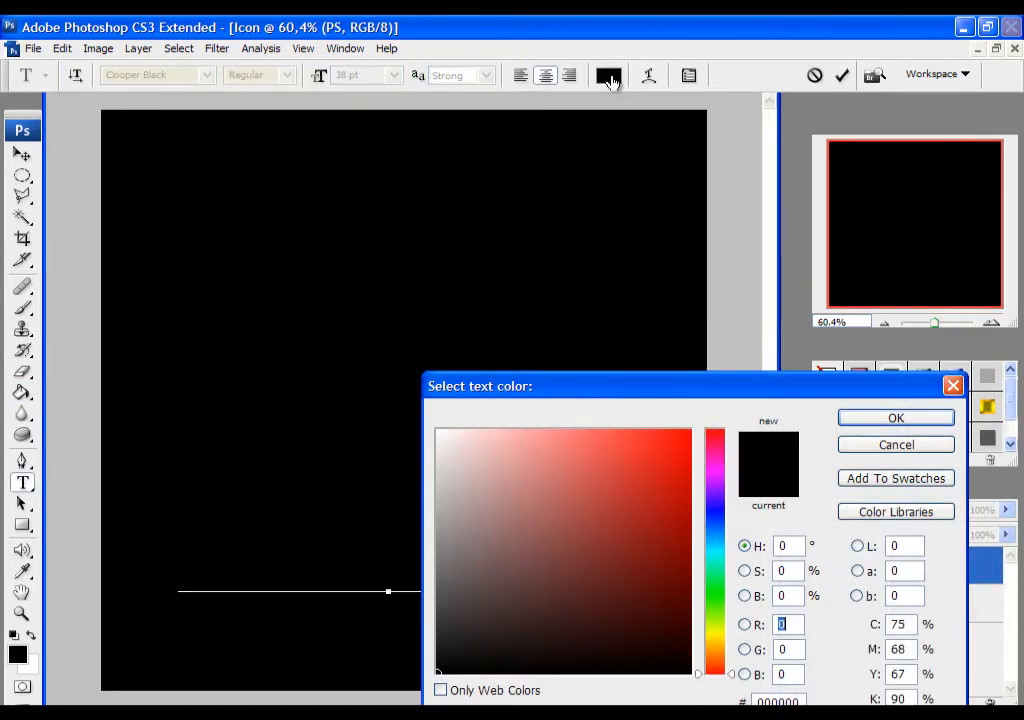
click(440, 428)
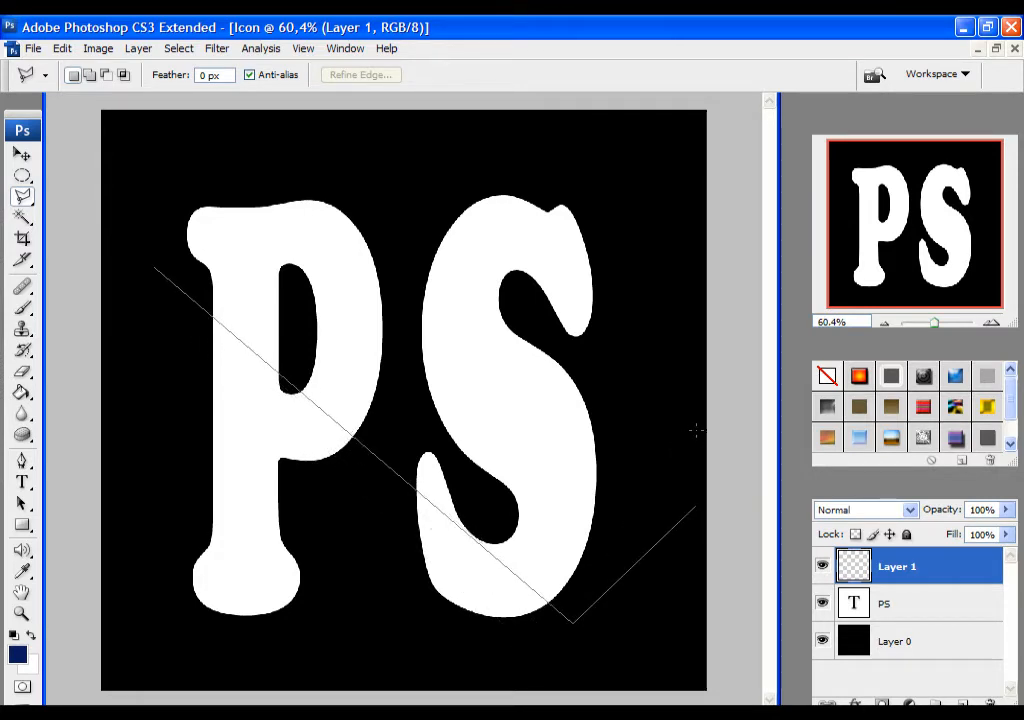
mouse_move(688, 424)
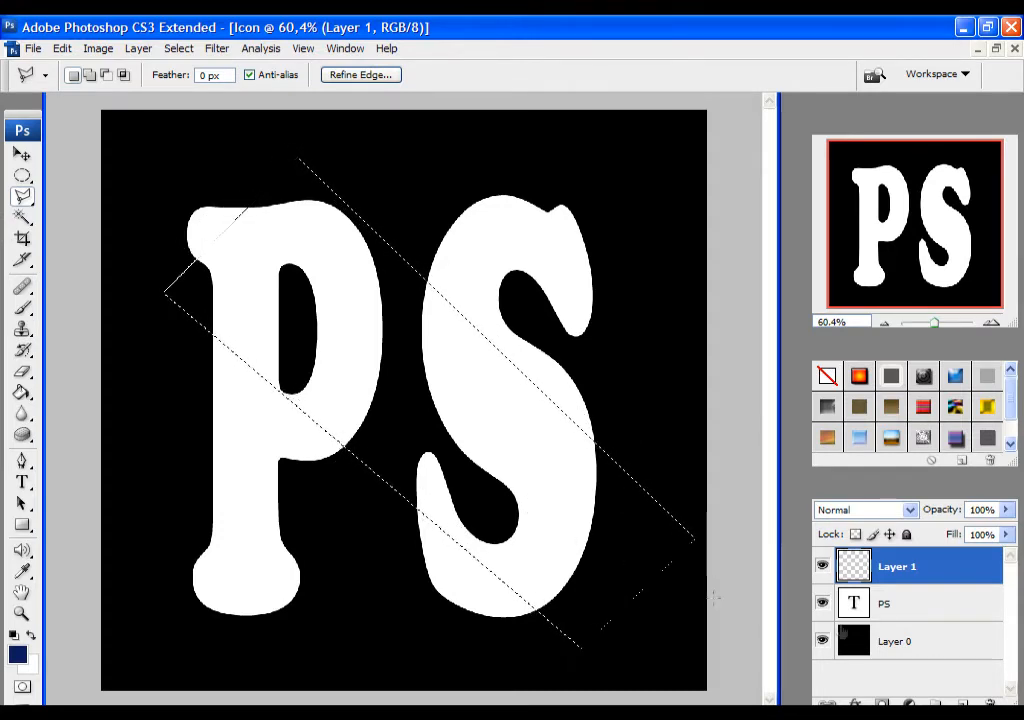
Step: Fill the diagonal stripe selection on the new layer with bright blue
click(14, 652)
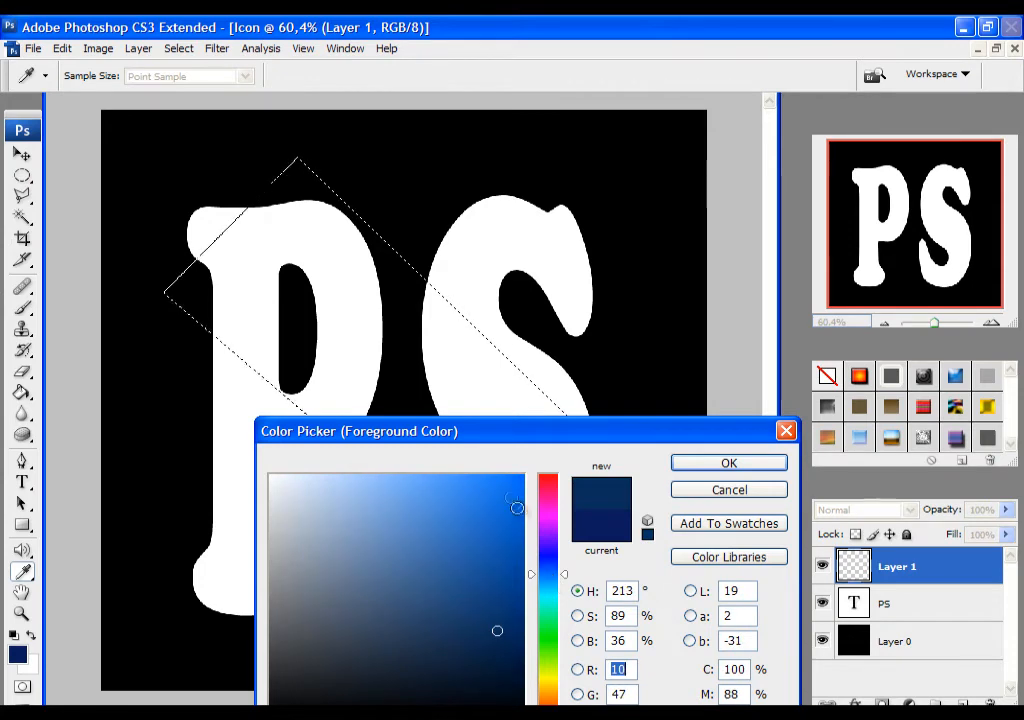
click(728, 462)
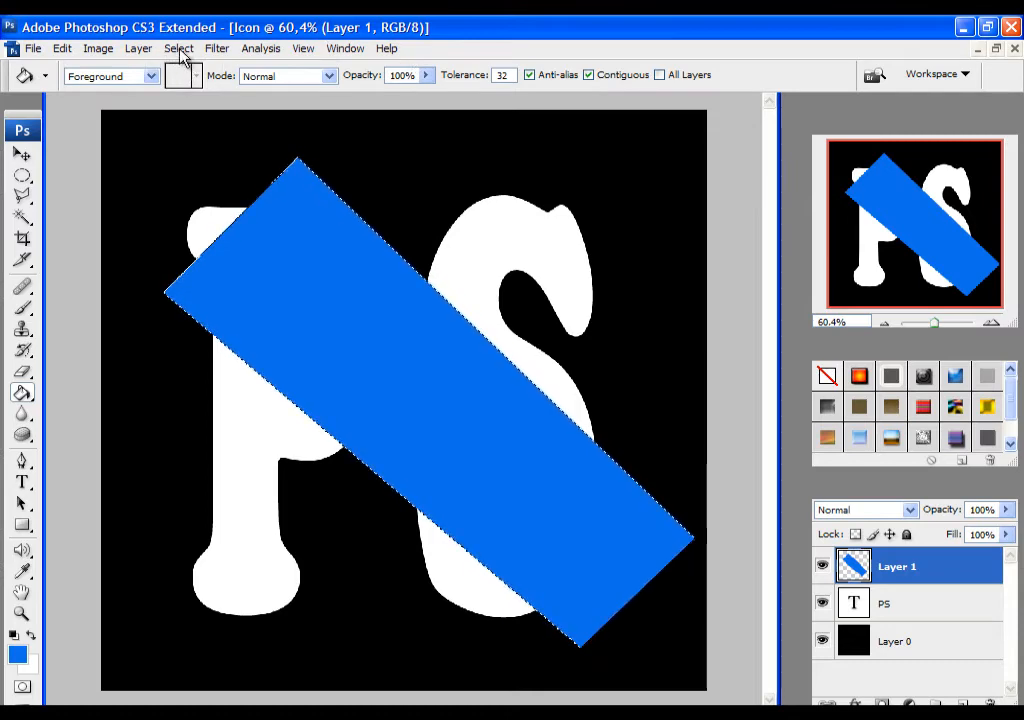
Step: Feather the stripe selection by 1 pixel and then by 2 pixels
click(178, 48)
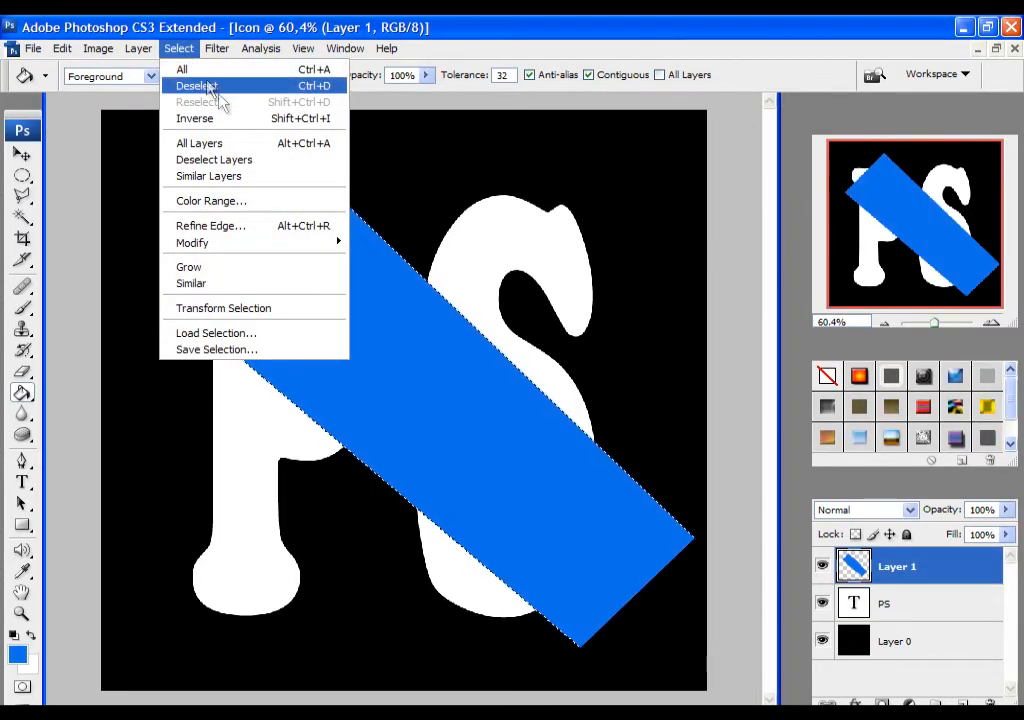
click(384, 308)
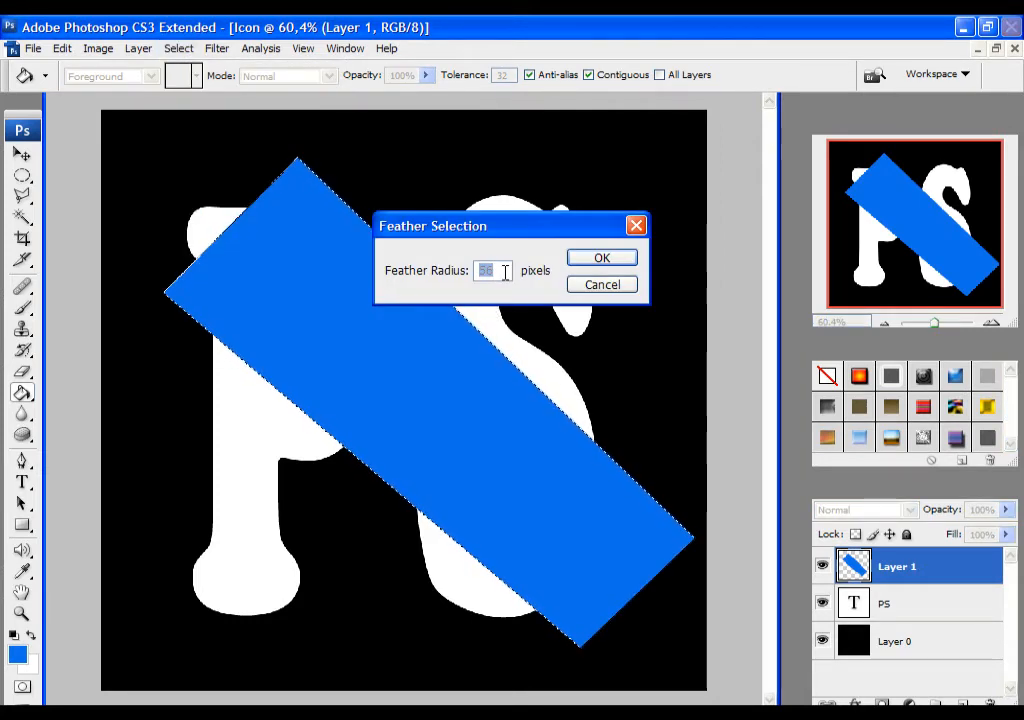
text(1)
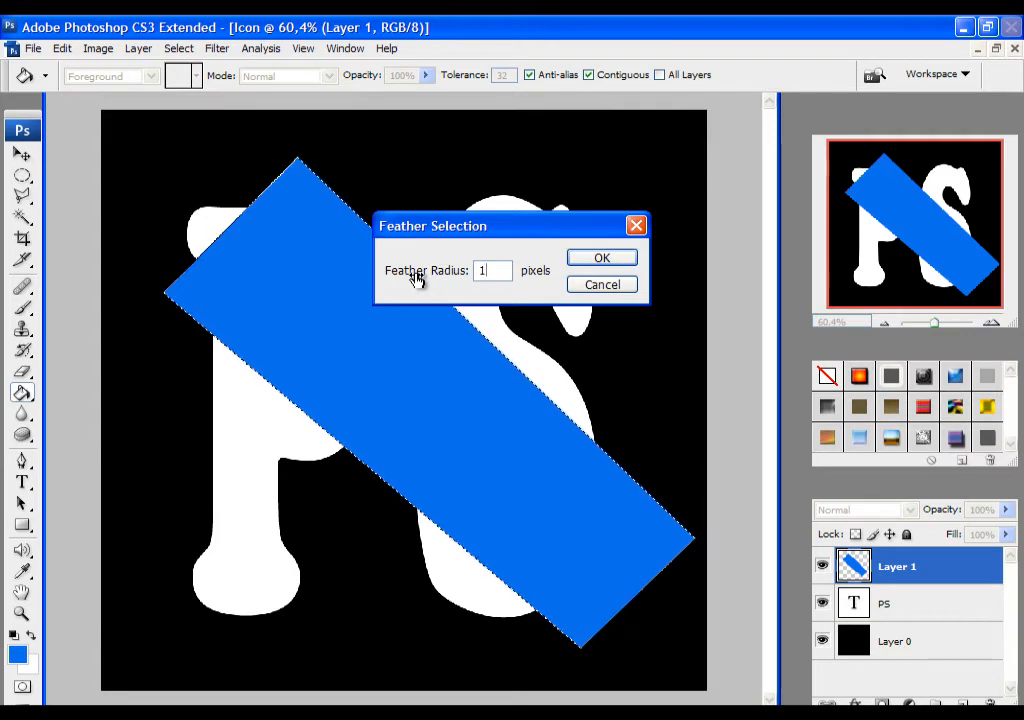
click(600, 256)
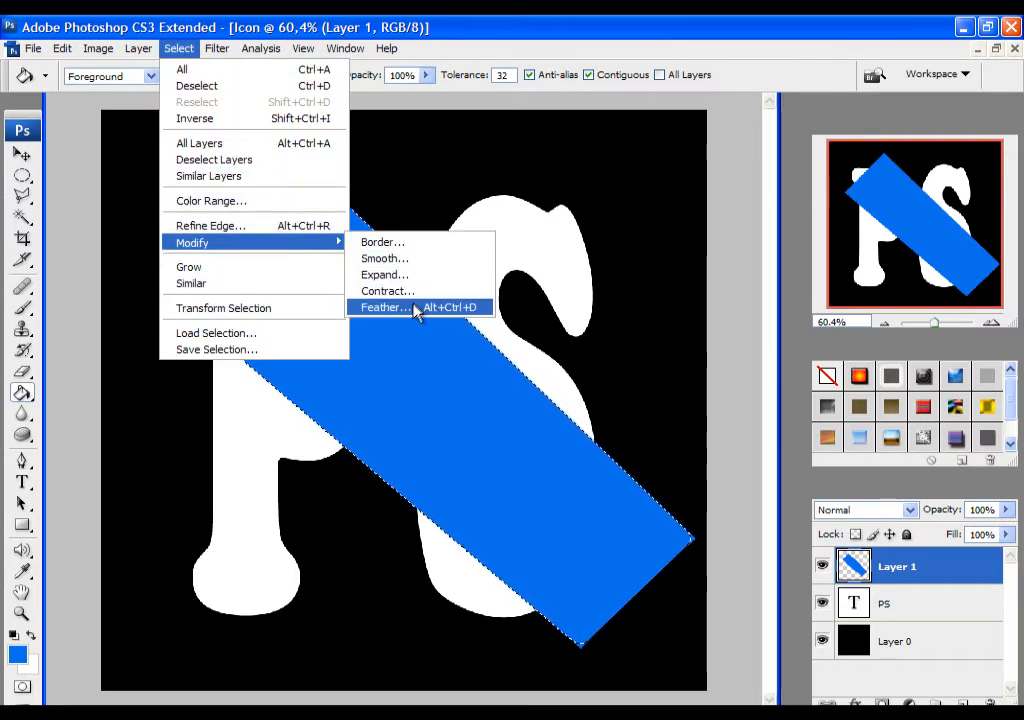
click(384, 308)
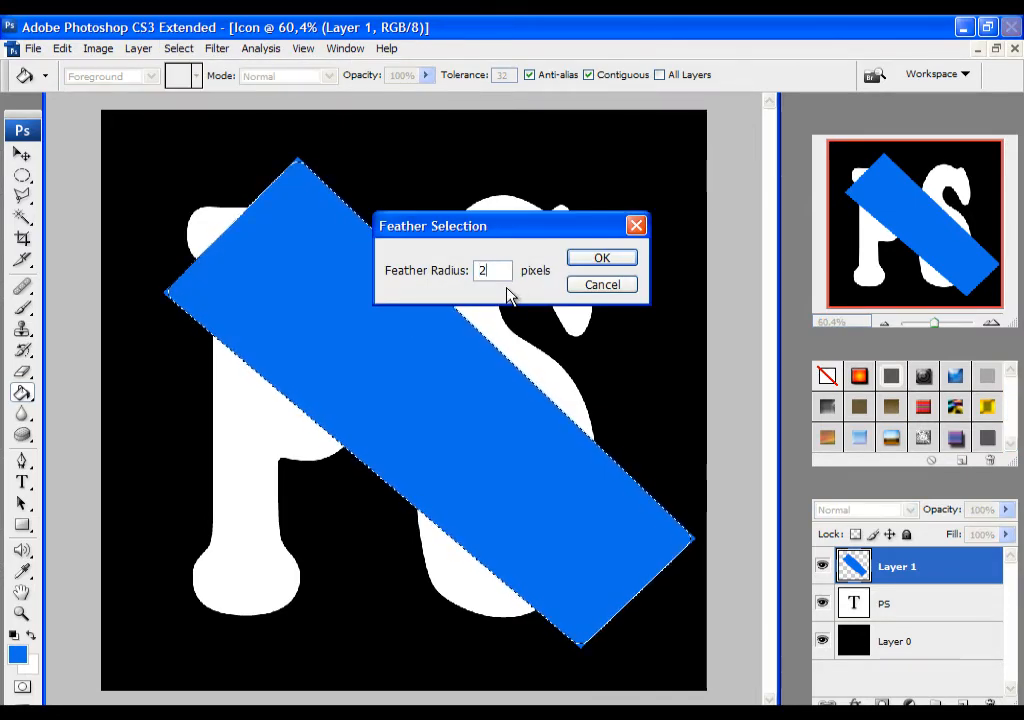
click(600, 256)
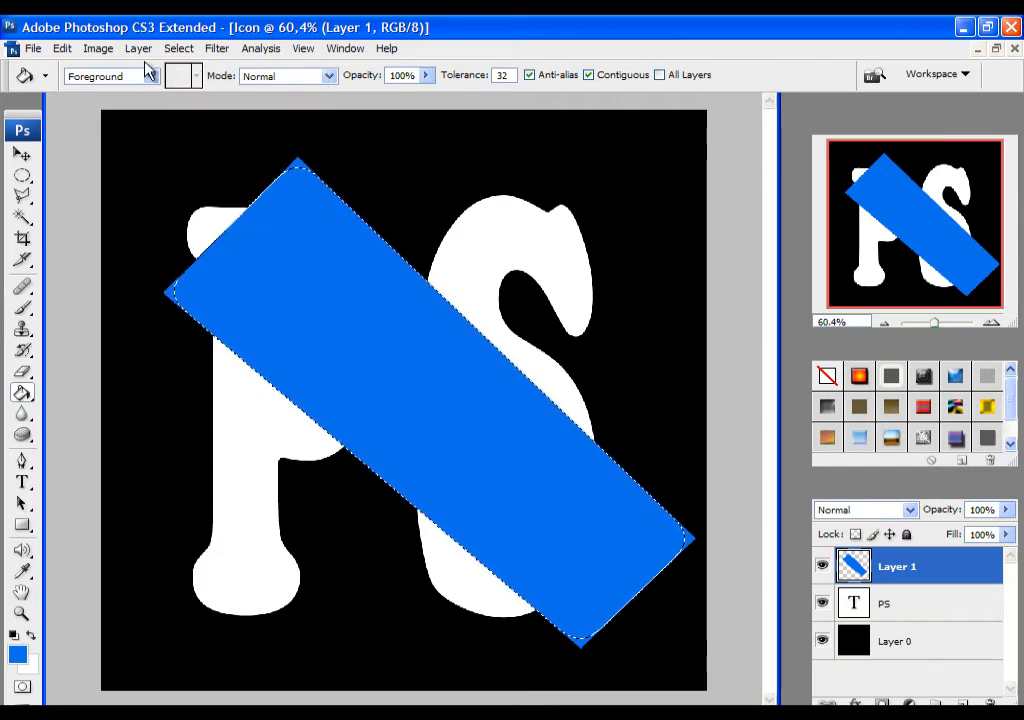
Step: Invert the selection, delete outside the stripe to soften its ends, then deselect
click(176, 48)
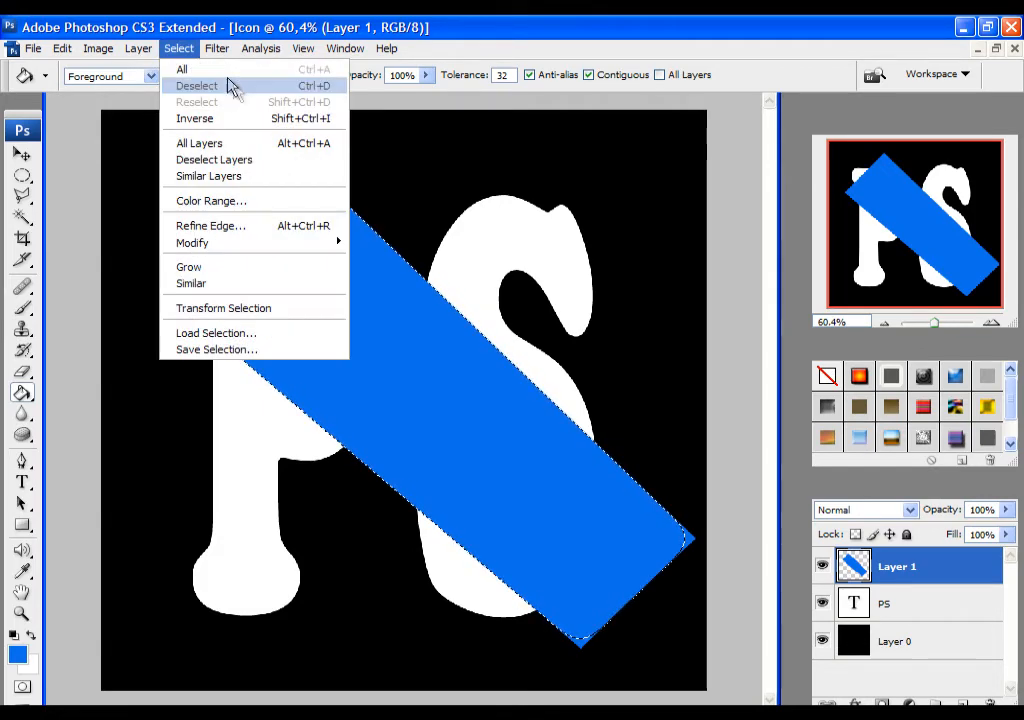
click(196, 84)
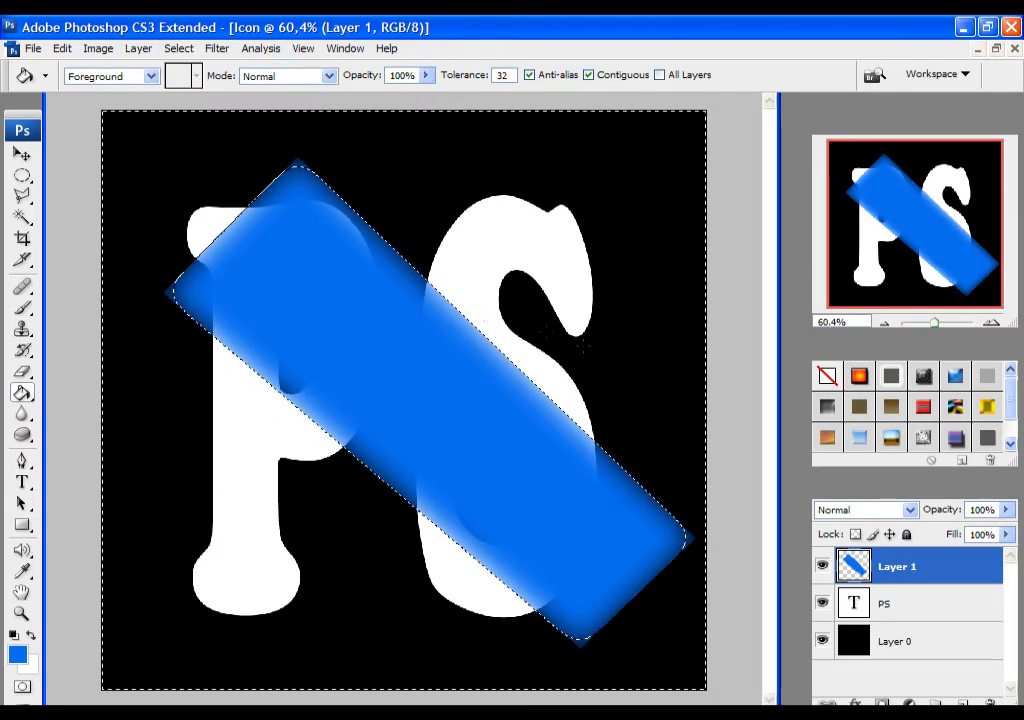
click(176, 48)
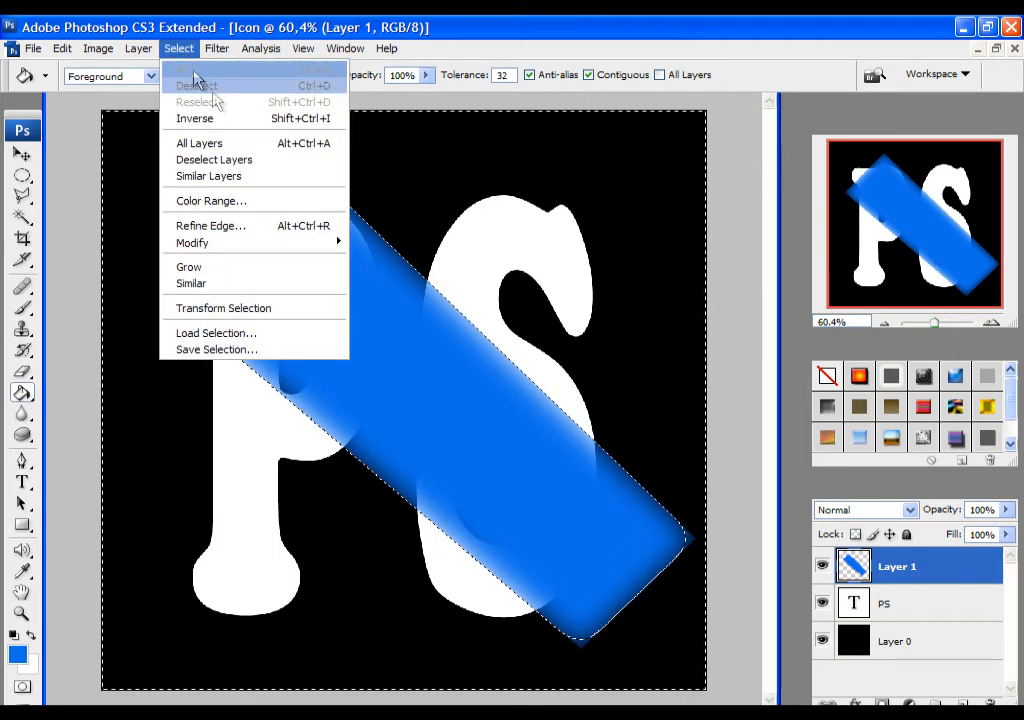
click(196, 84)
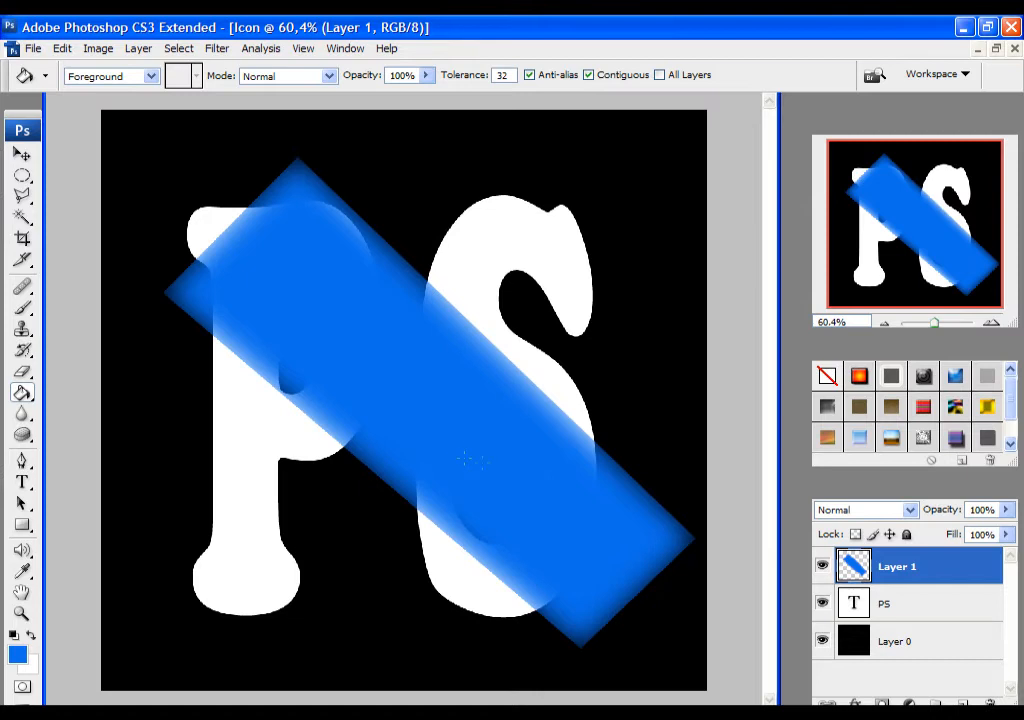
mouse_move(902, 580)
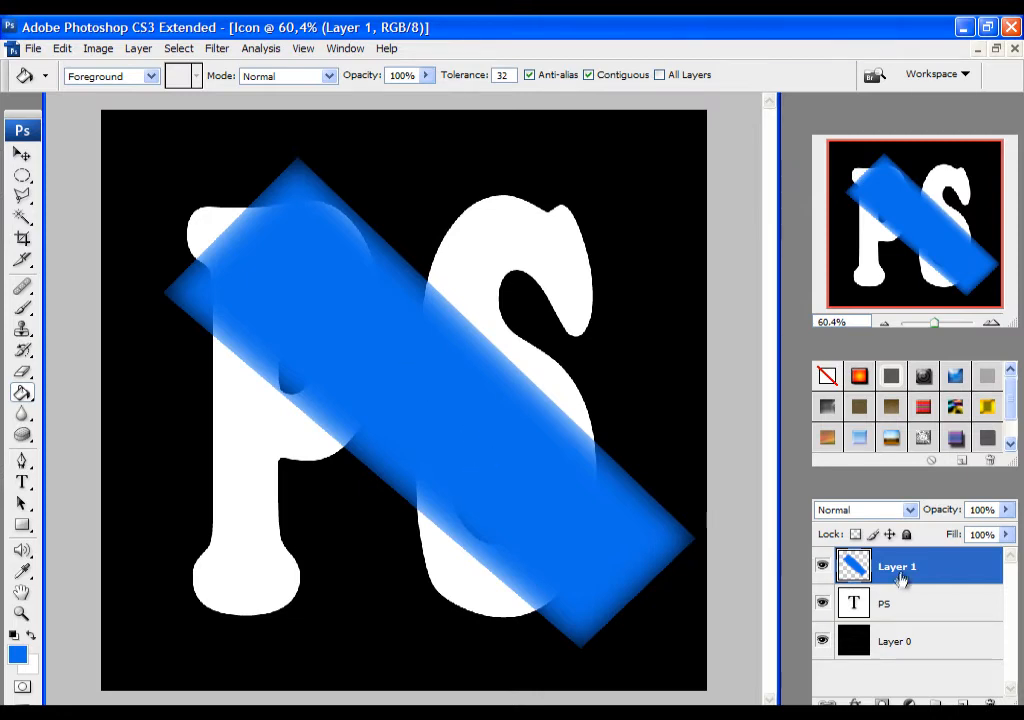
Step: Clip the stripe layer to the PS letters with a clipping mask
right_click(900, 568)
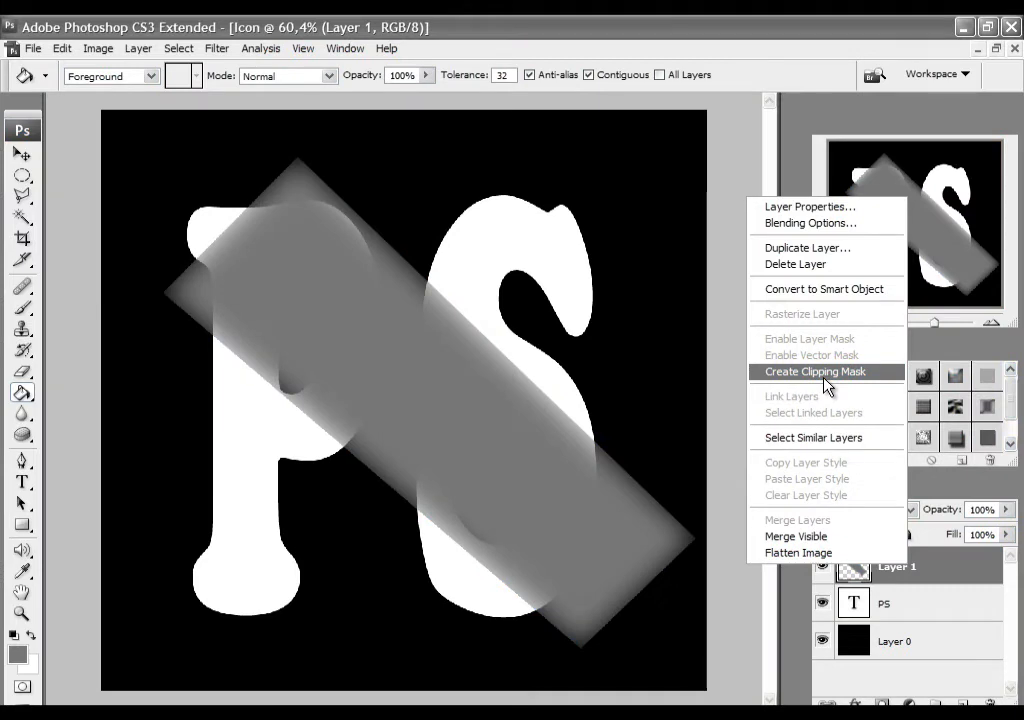
click(812, 372)
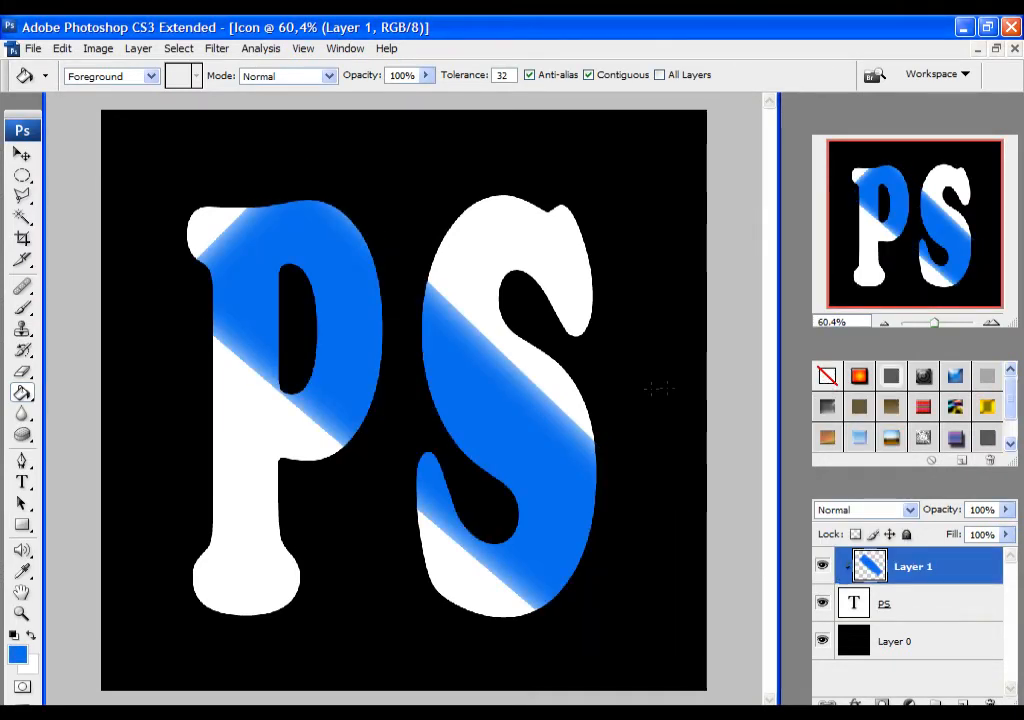
click(22, 156)
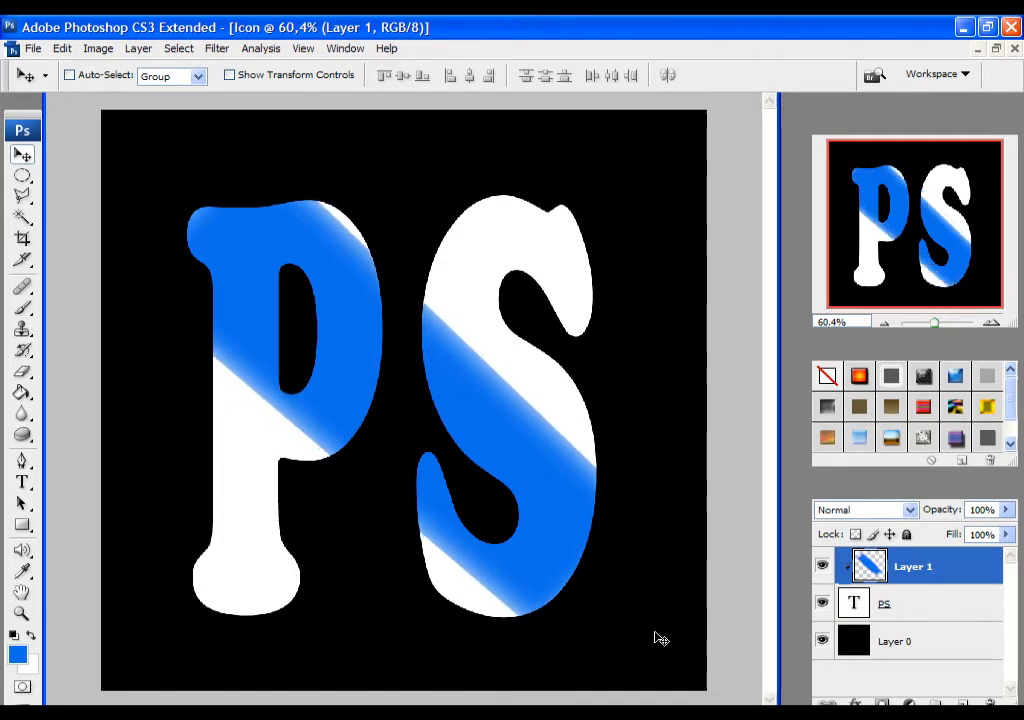
Step: Fill the background layer with a darker blue instead of black
click(886, 602)
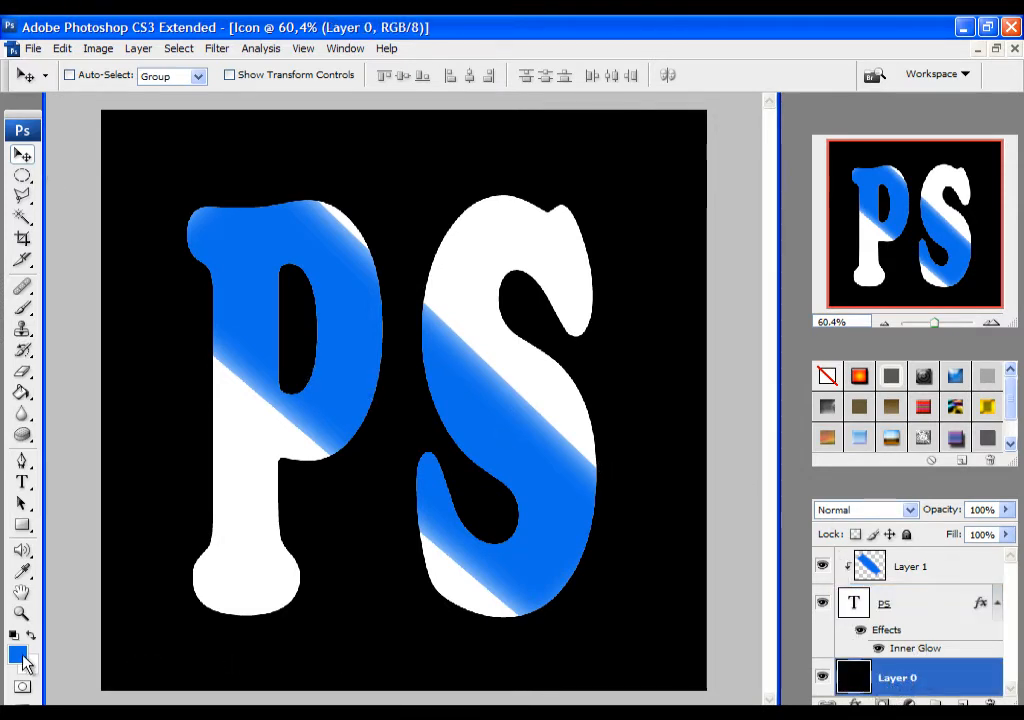
click(14, 650)
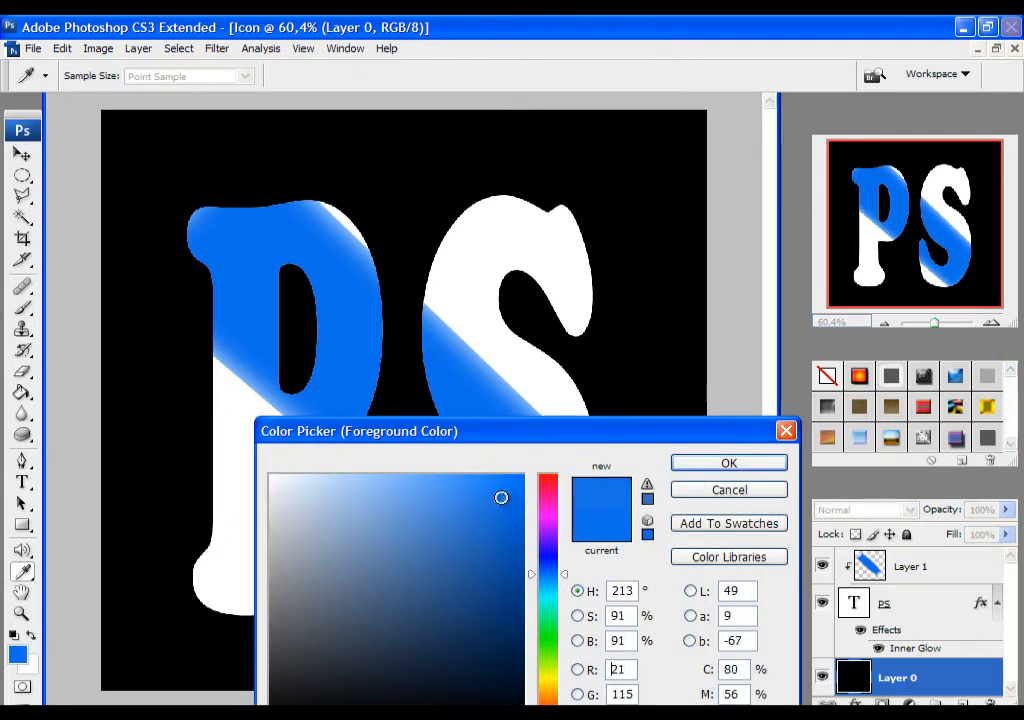
drag(500, 496, 512, 554)
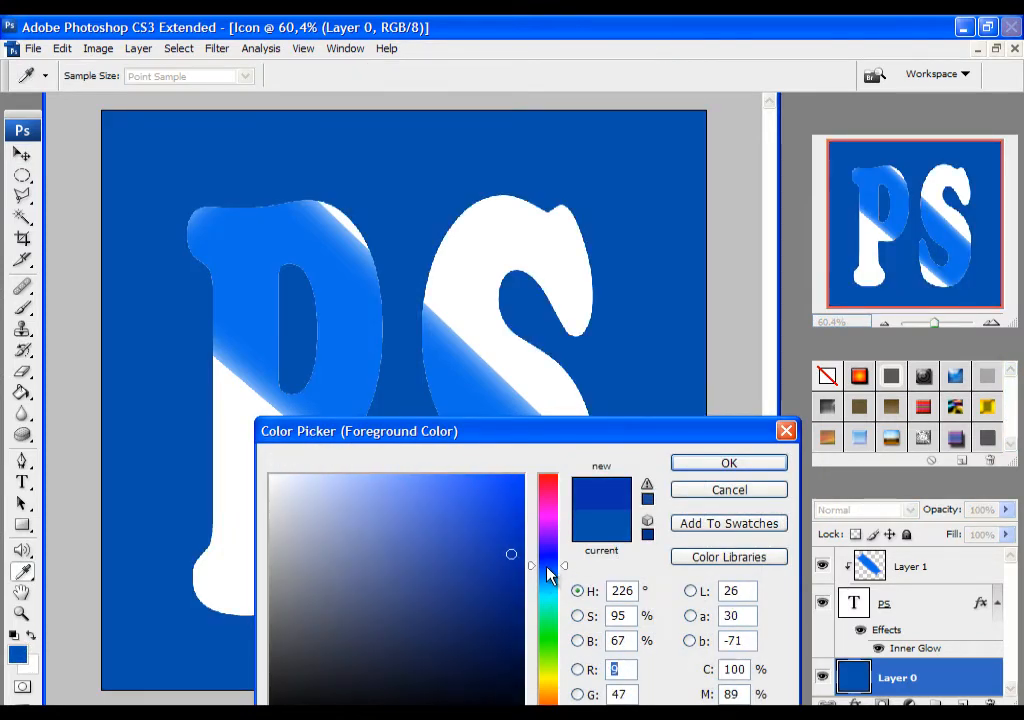
click(728, 462)
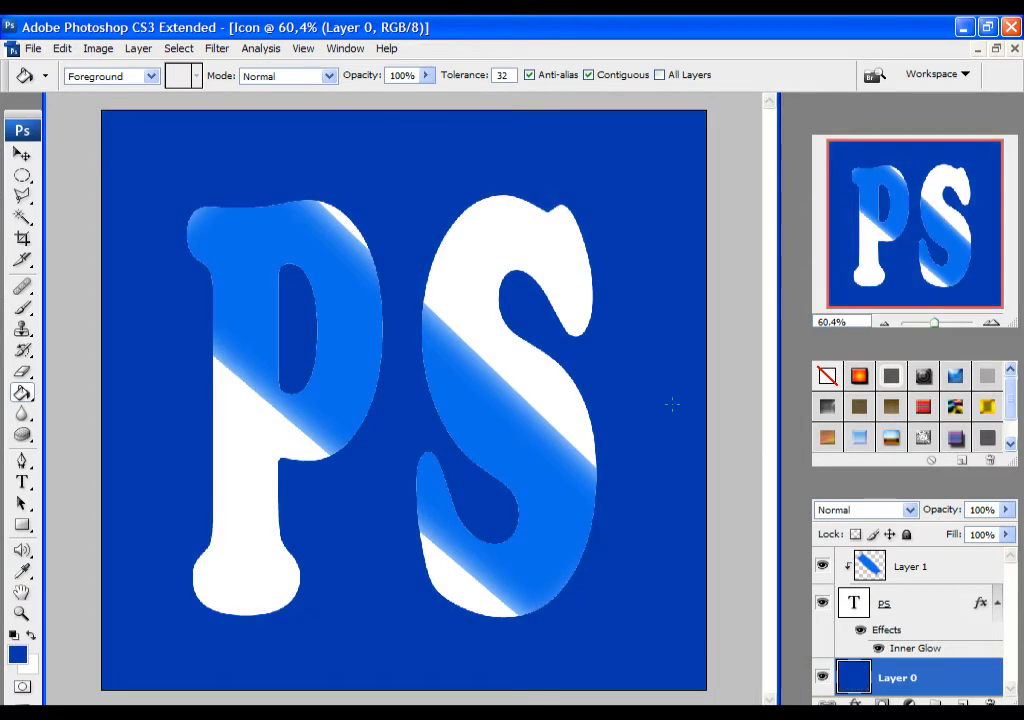
mouse_move(660, 404)
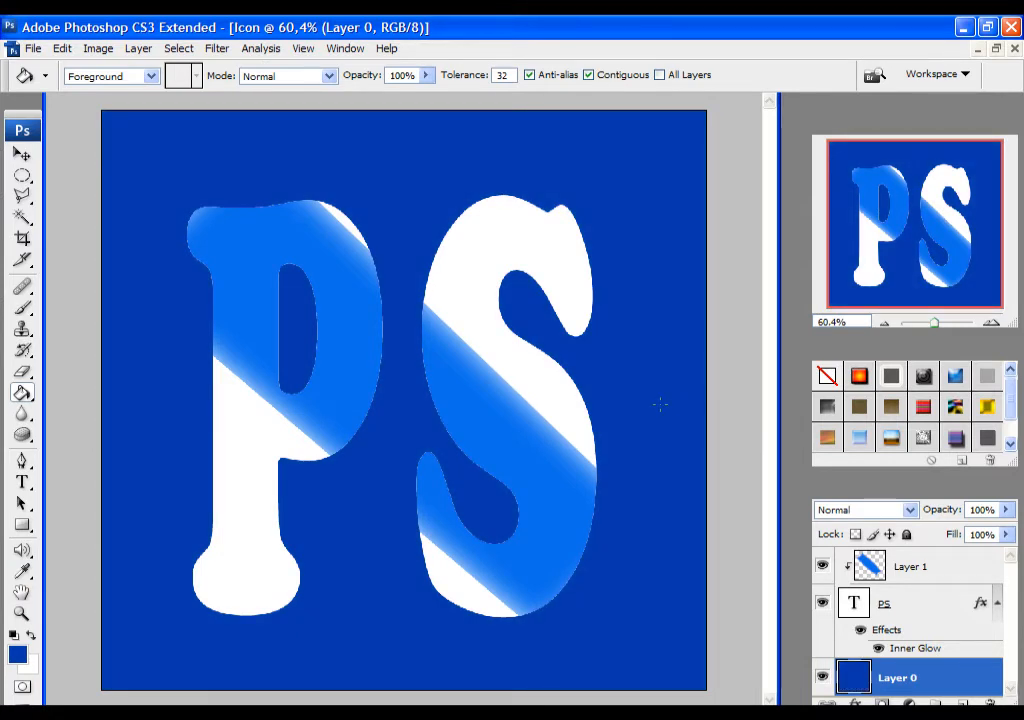
mouse_move(110, 620)
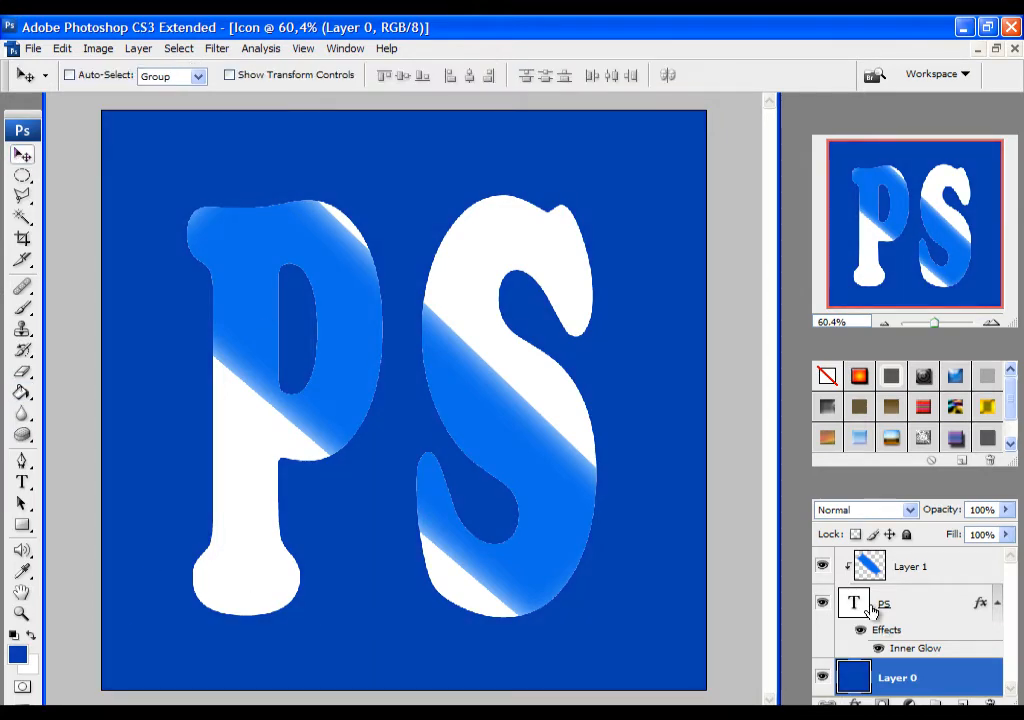
Step: Give the PS letters a dark inner glow outline with adjusted thickness and opacity
double_click(908, 604)
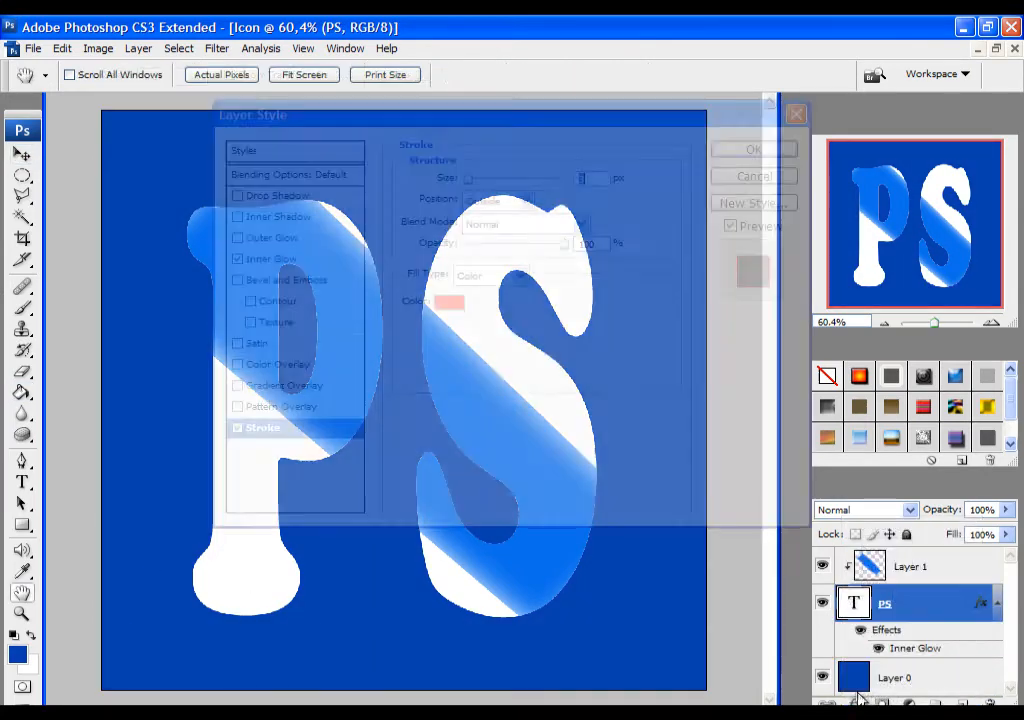
click(444, 302)
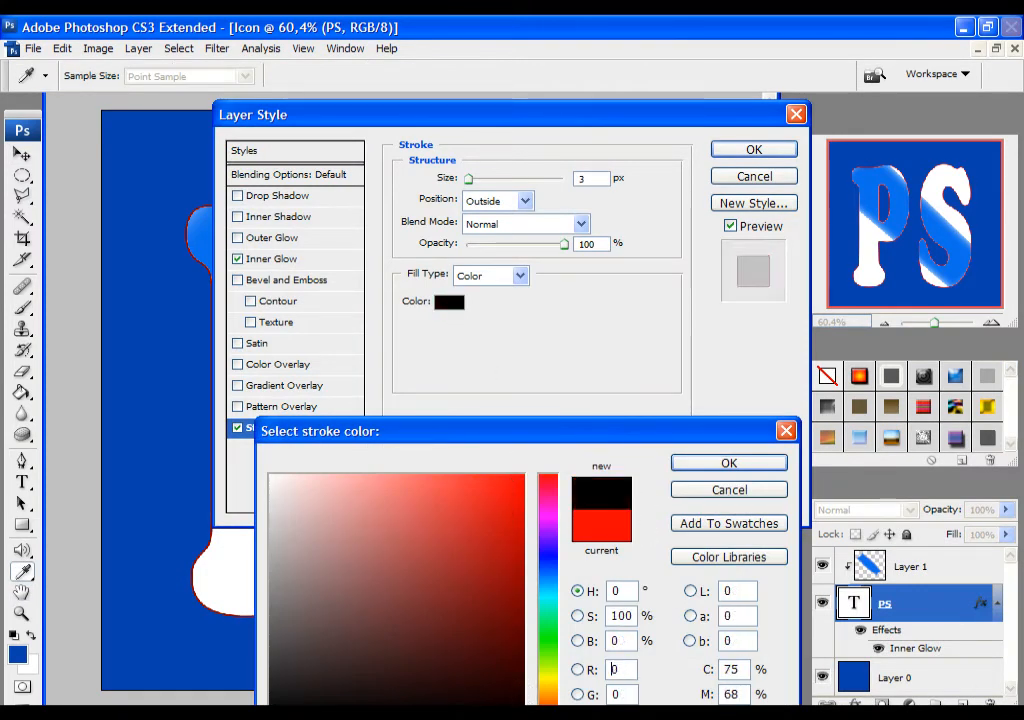
click(728, 462)
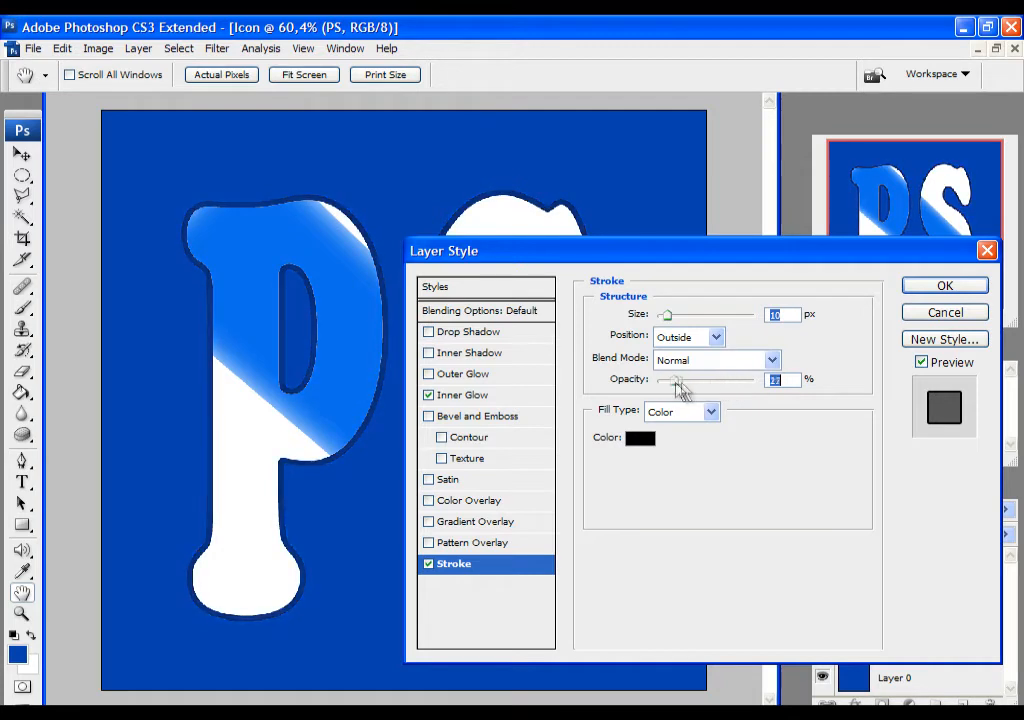
drag(666, 314, 672, 314)
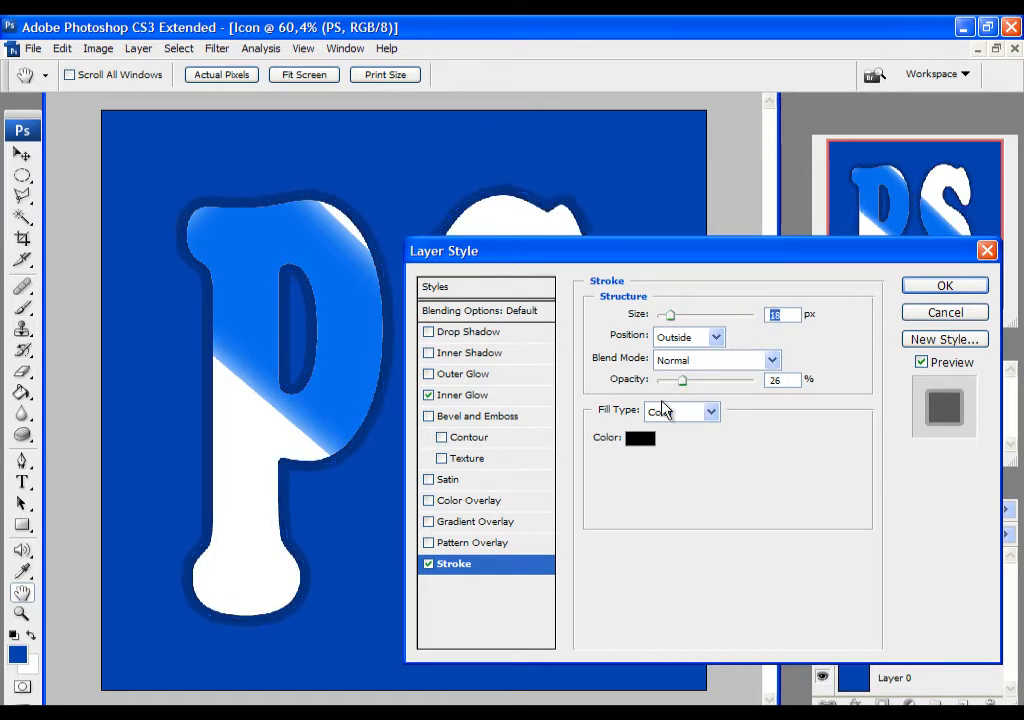
drag(684, 380, 712, 380)
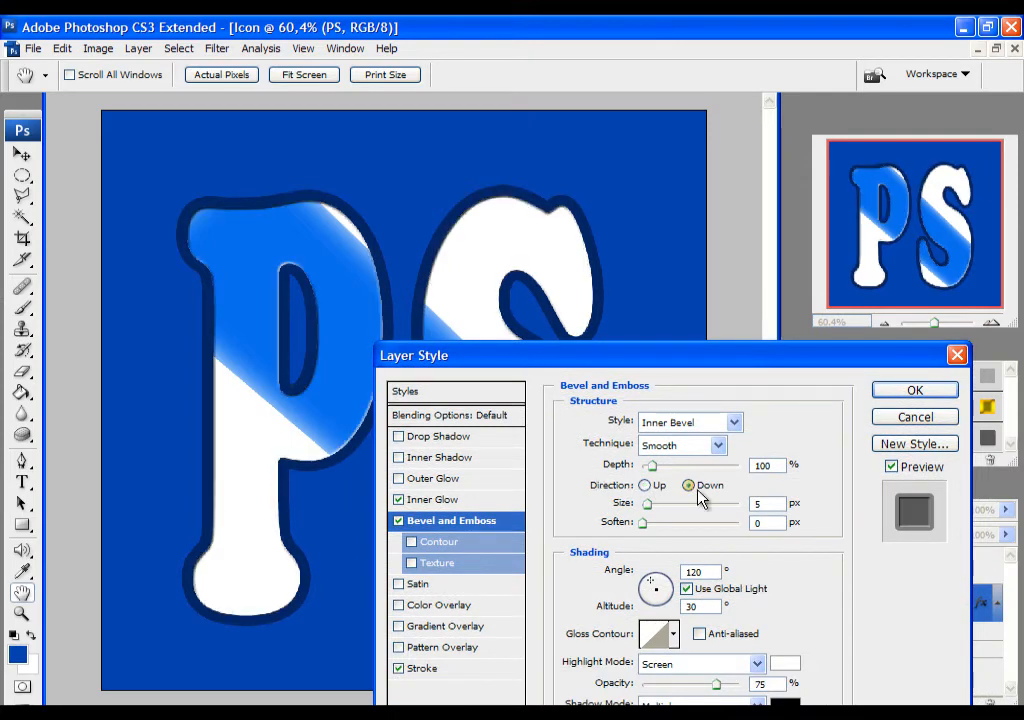
Step: Add a Bevel and Emboss style to the letters and apply the layer styles
click(644, 486)
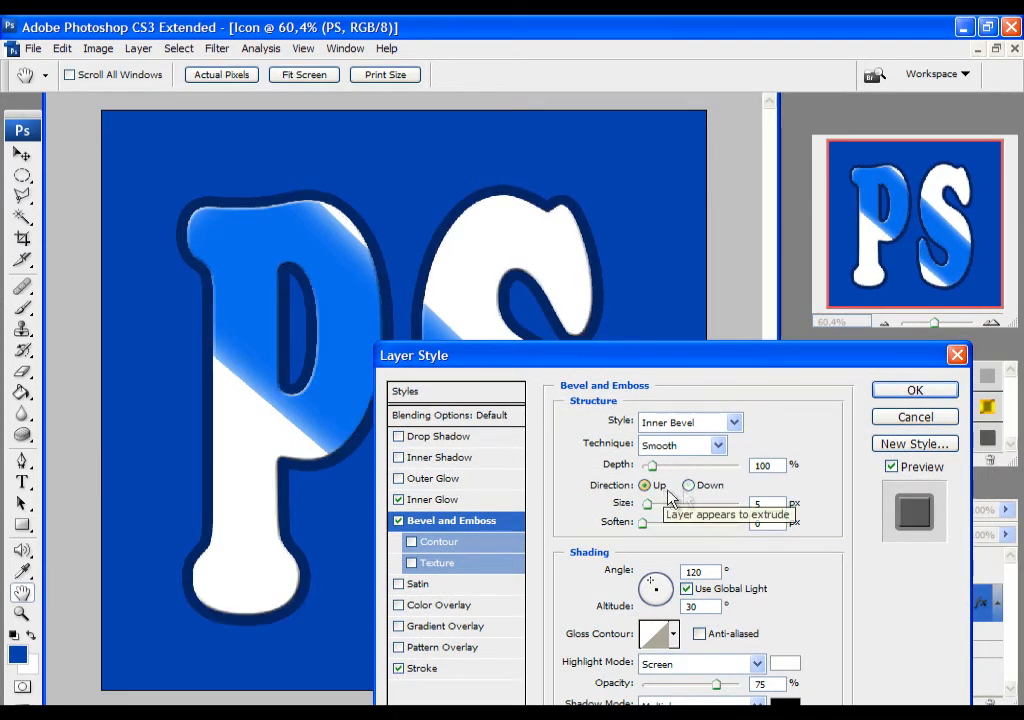
click(688, 486)
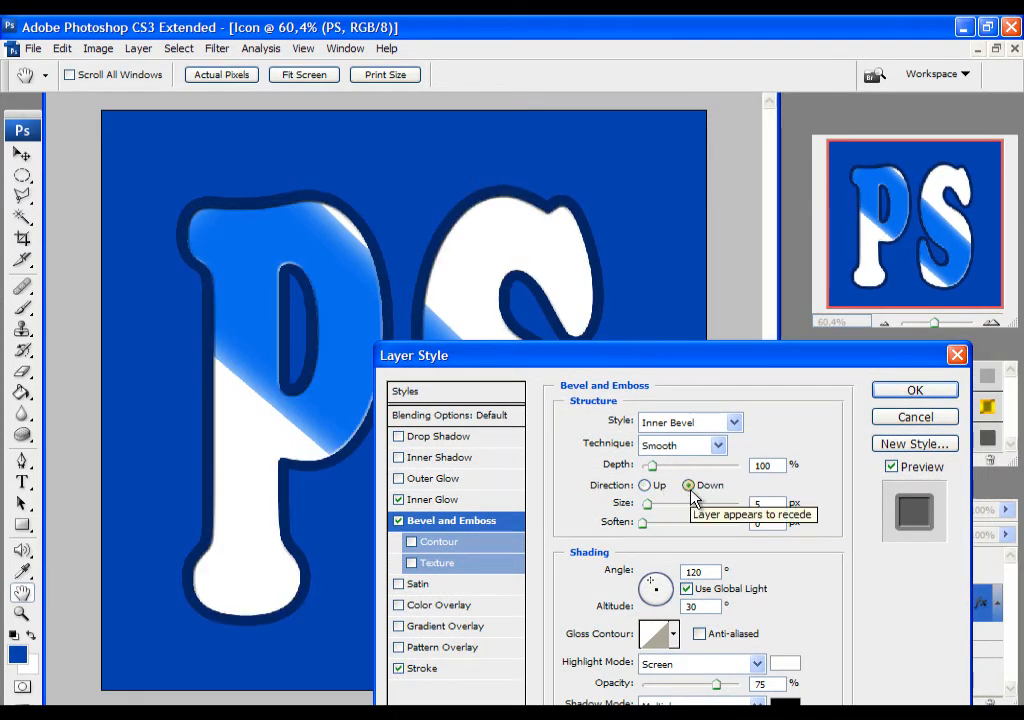
mouse_move(644, 528)
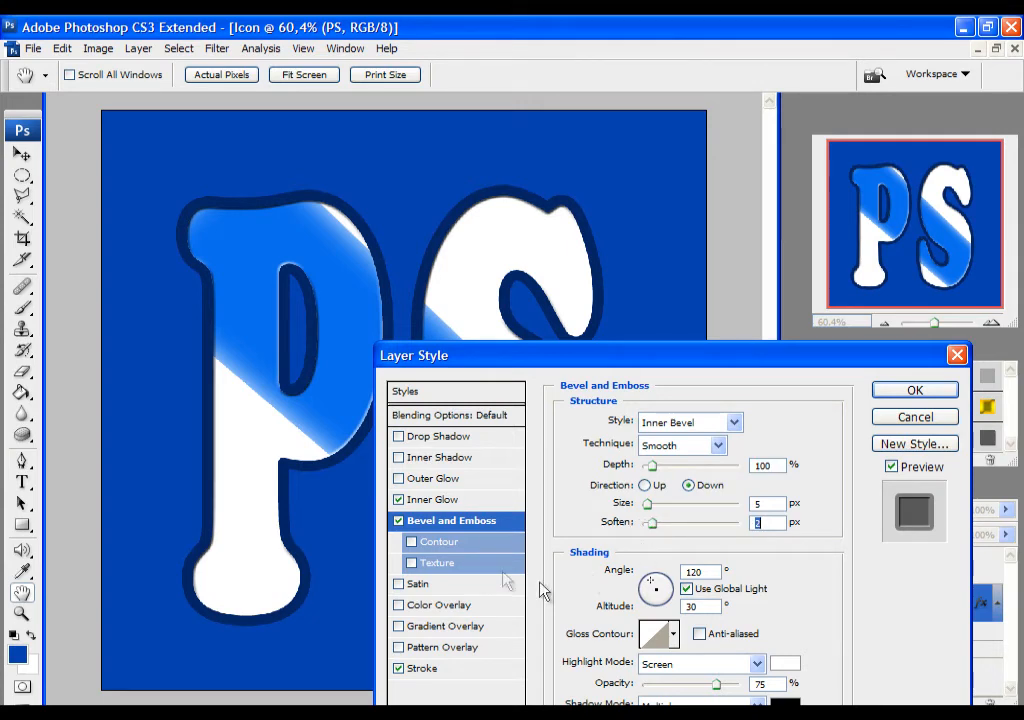
click(914, 390)
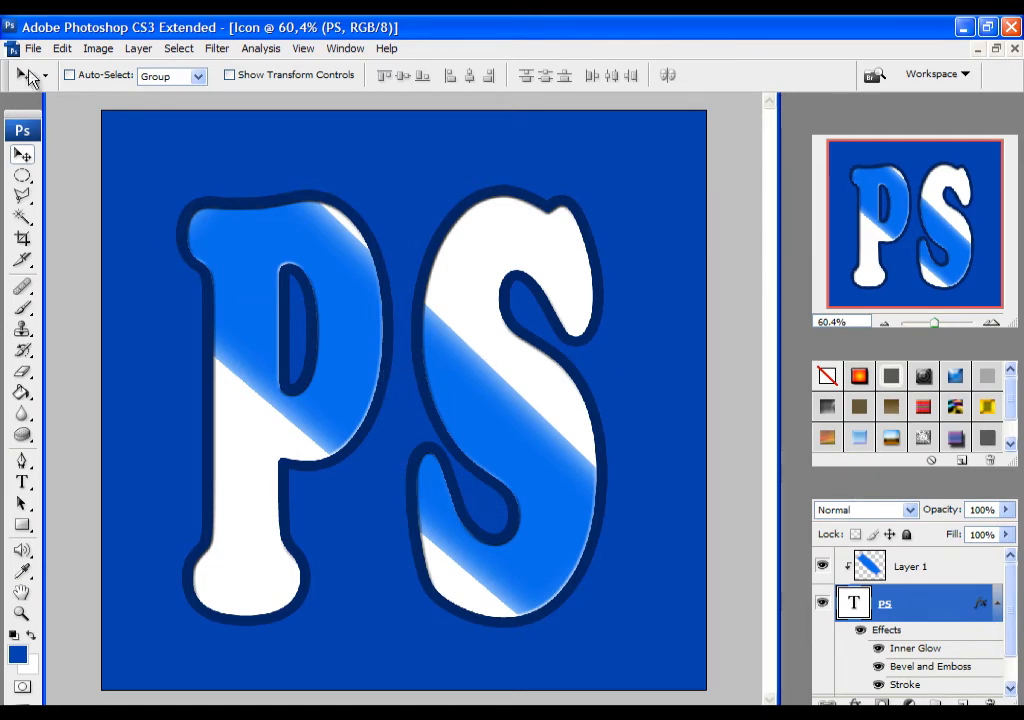
Step: Save the finished artwork as a JPEG named Icon on the desktop
click(32, 48)
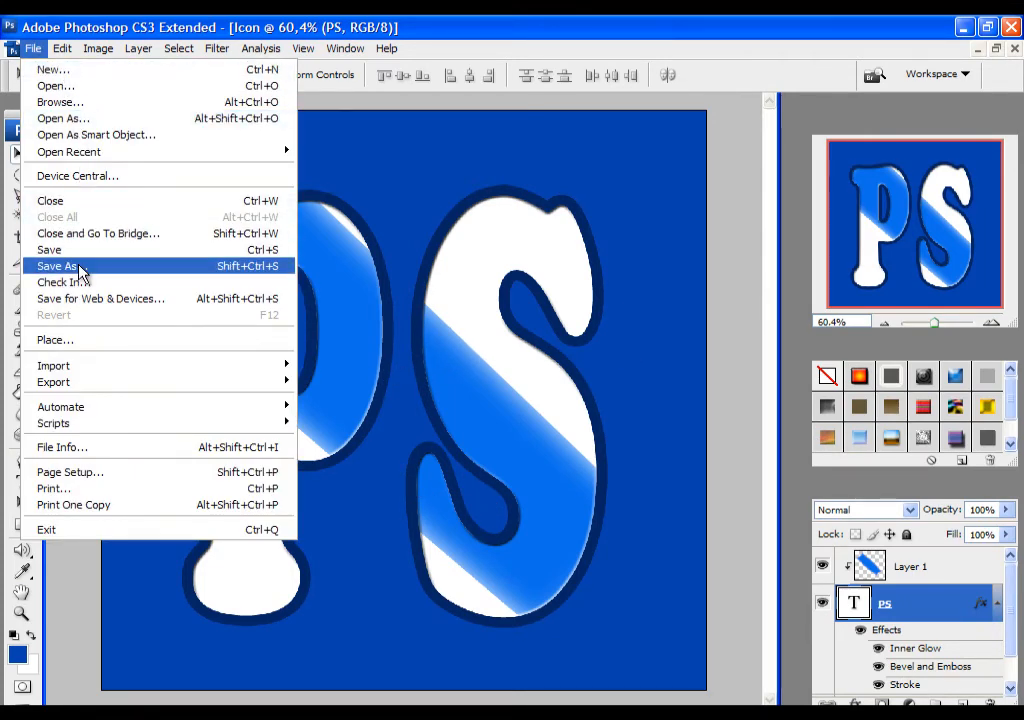
click(56, 266)
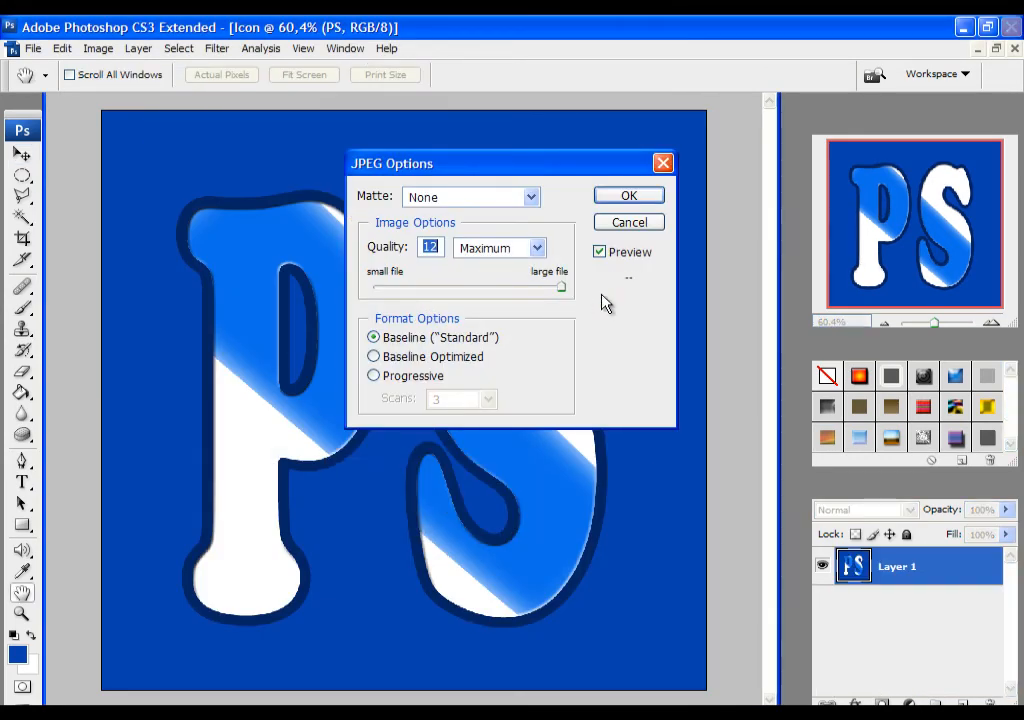
click(628, 196)
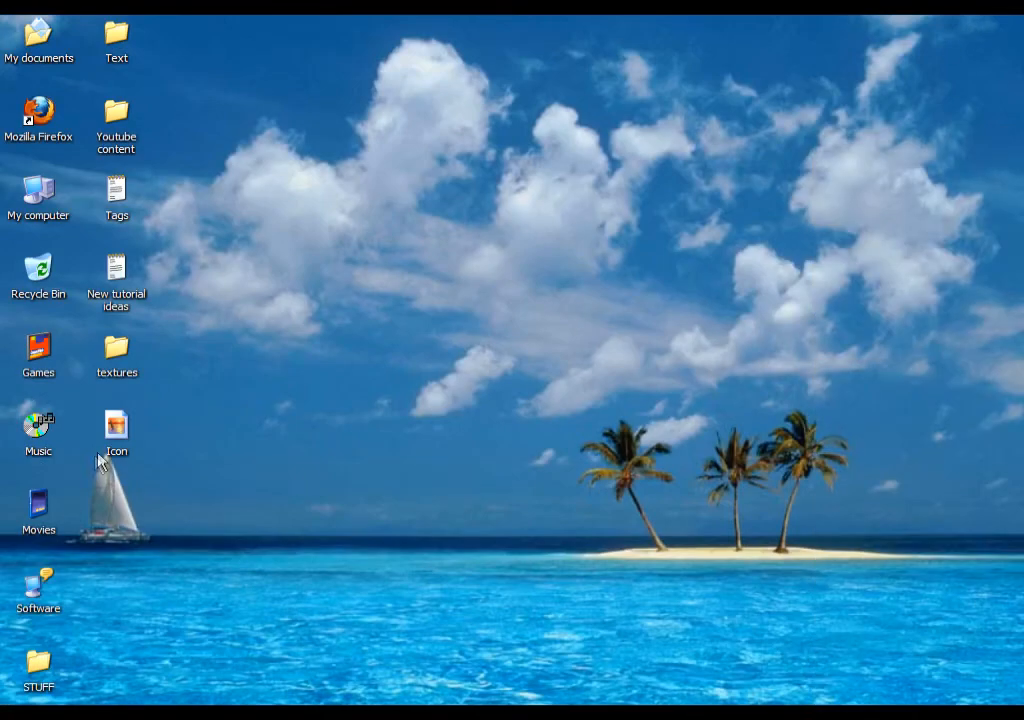
Step: Upload Icon.jpg from the desktop to the coolutils.com converter
click(116, 424)
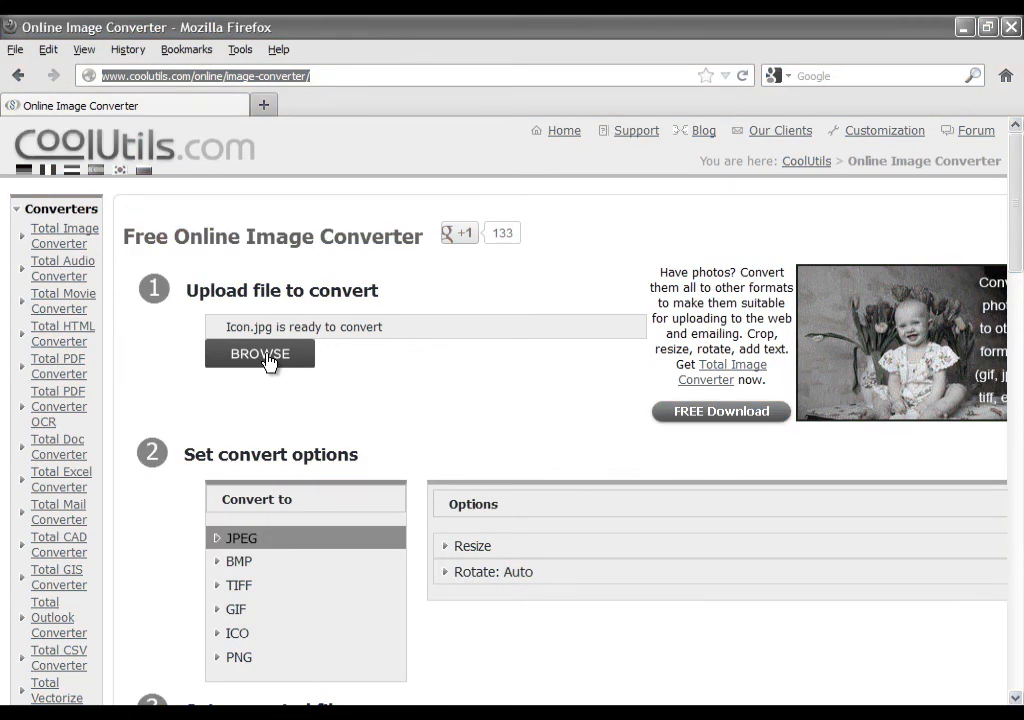
click(260, 352)
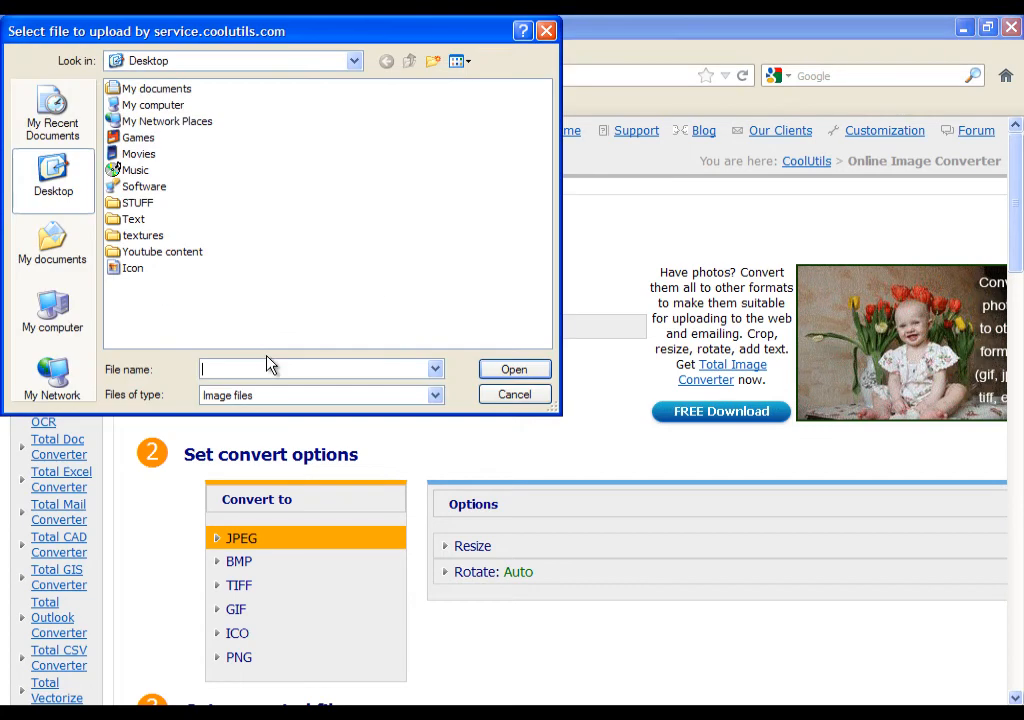
click(132, 268)
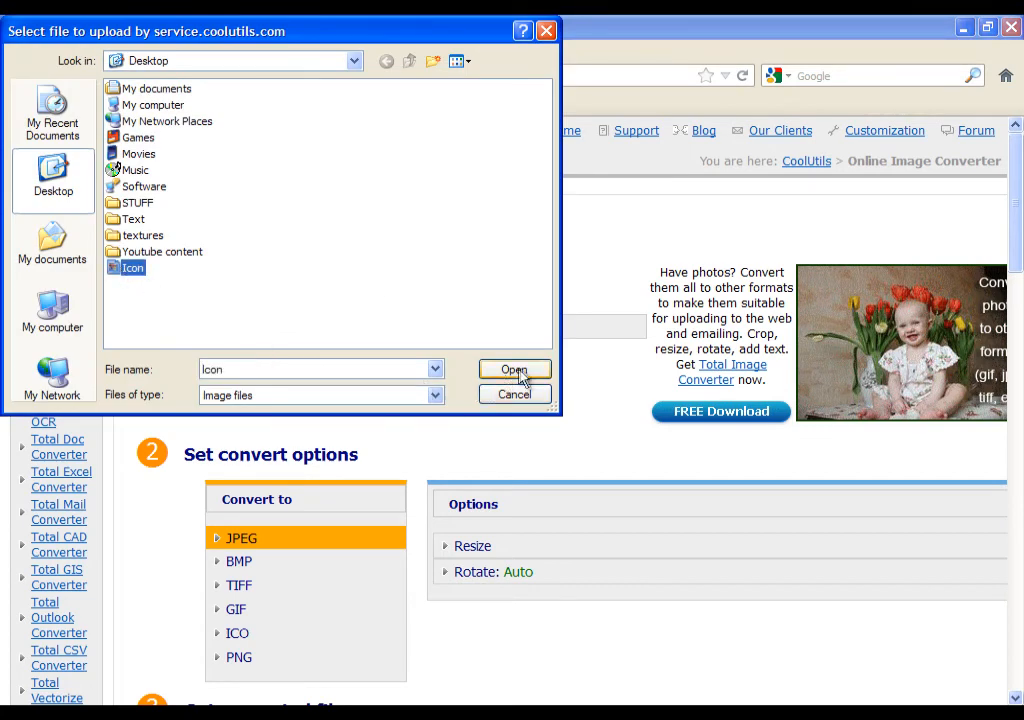
click(514, 368)
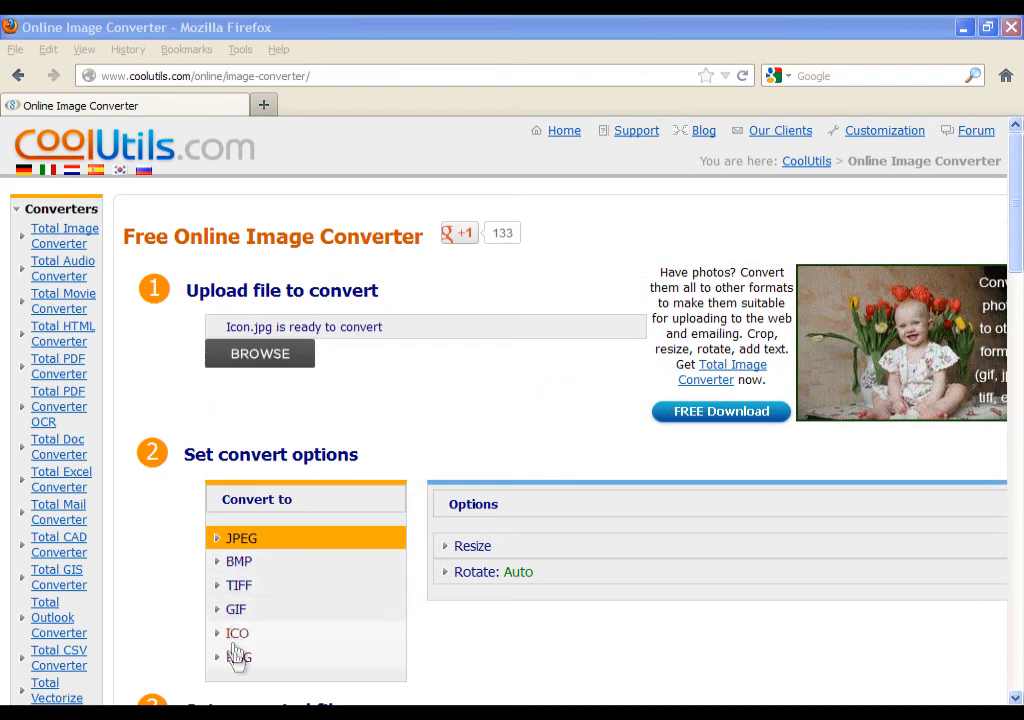
Step: Convert to ICO, download and save the icon file, and return to the desktop
click(238, 632)
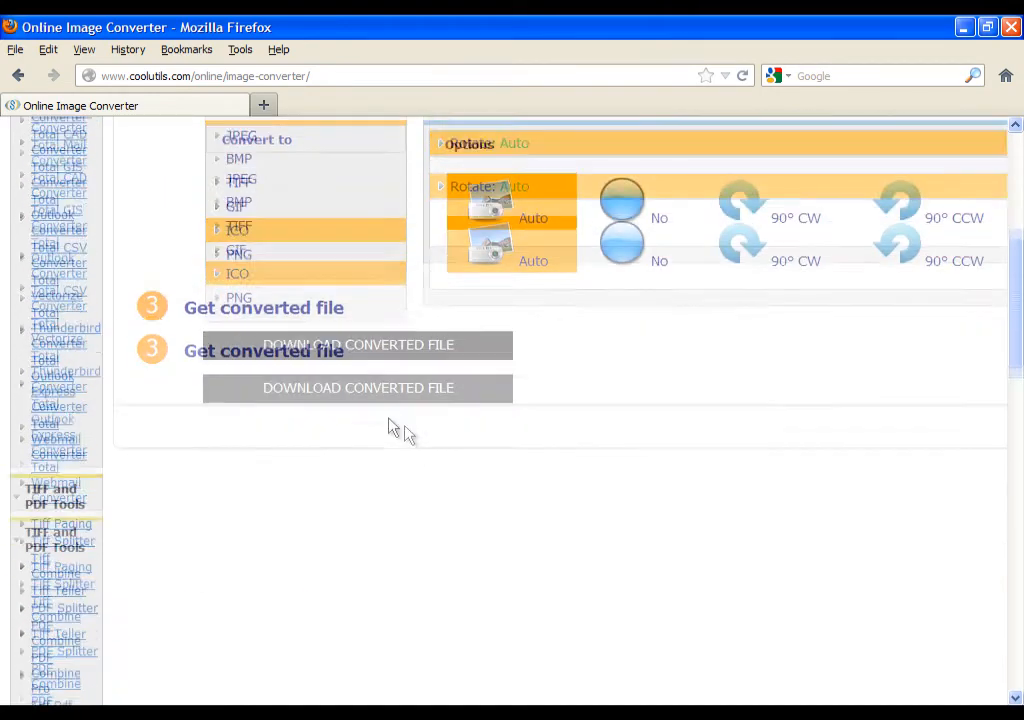
click(356, 388)
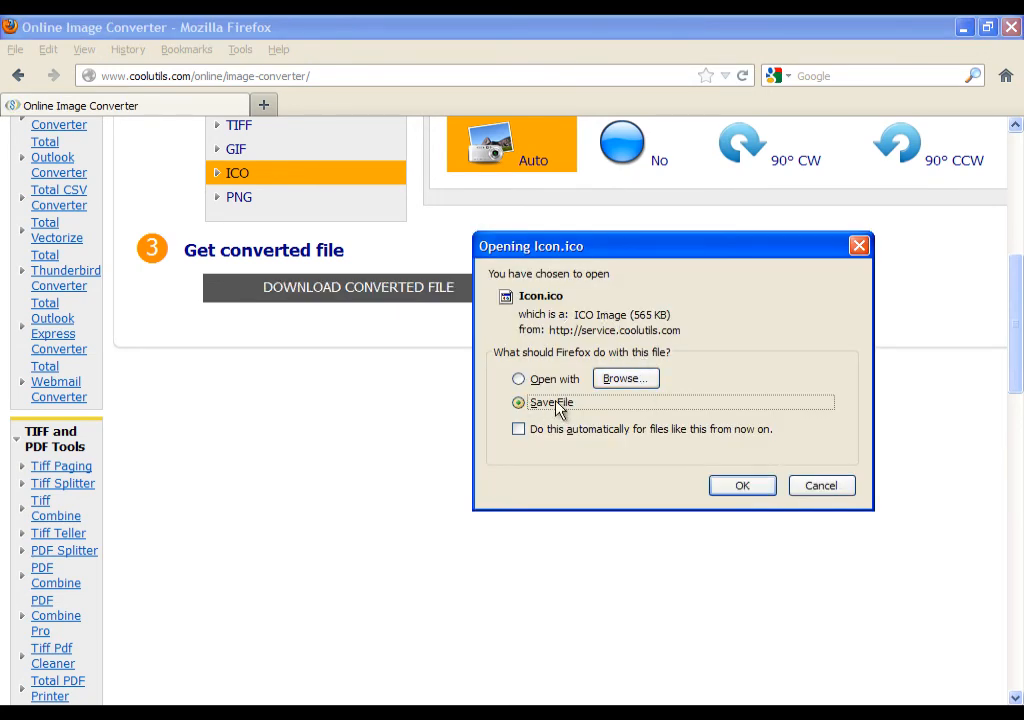
click(742, 486)
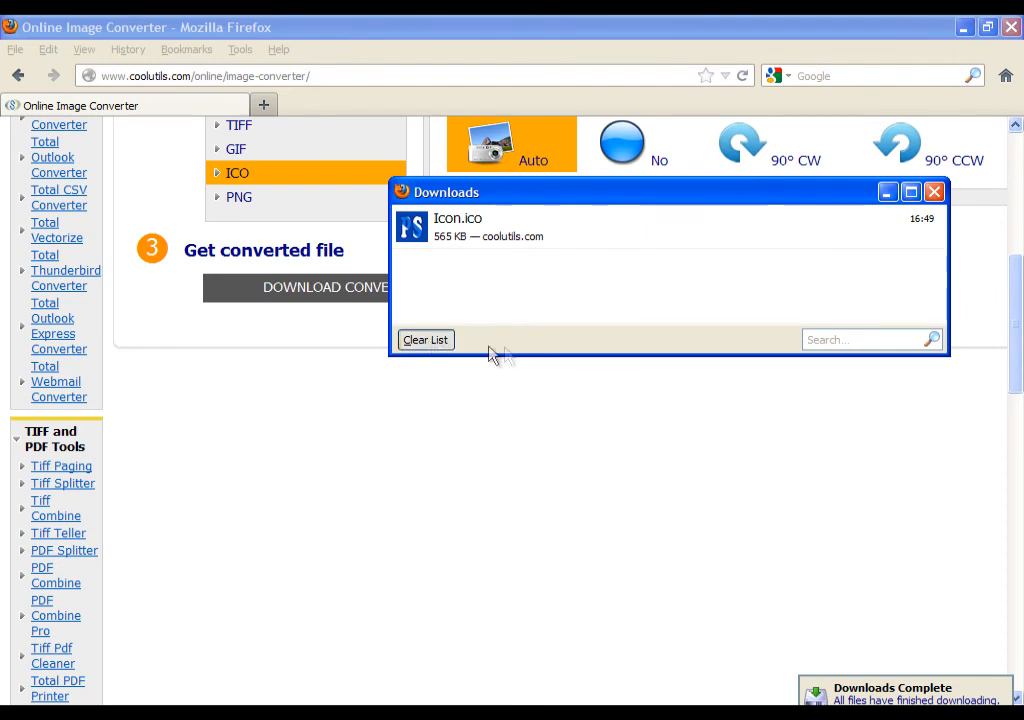
click(424, 340)
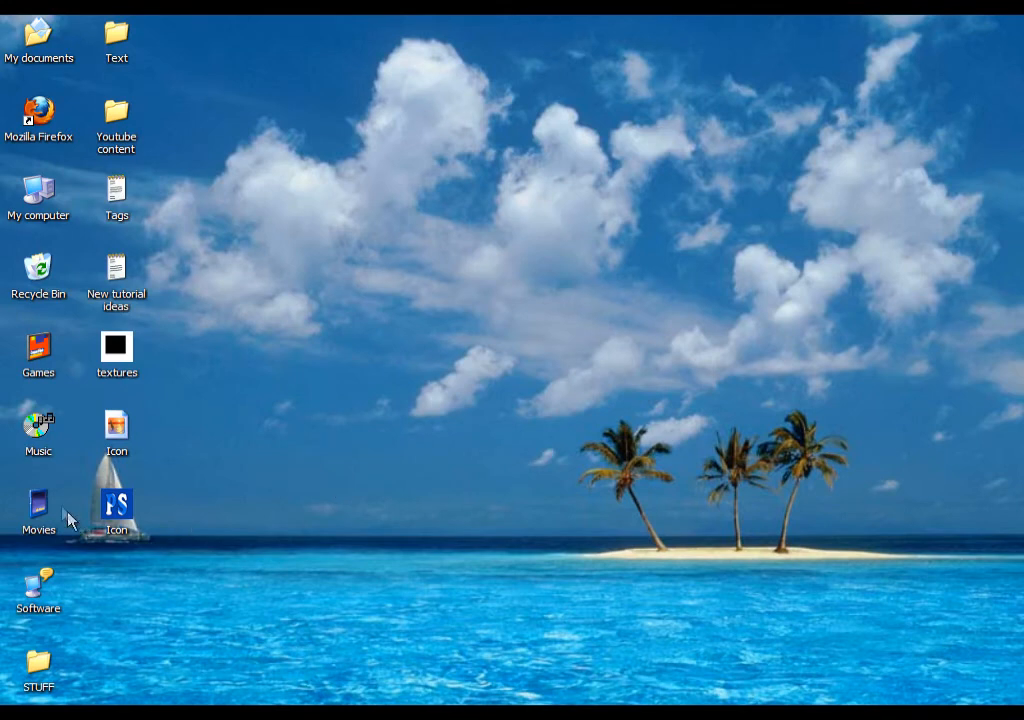
Step: Create a new desktop folder named Personal stuff
right_click(70, 516)
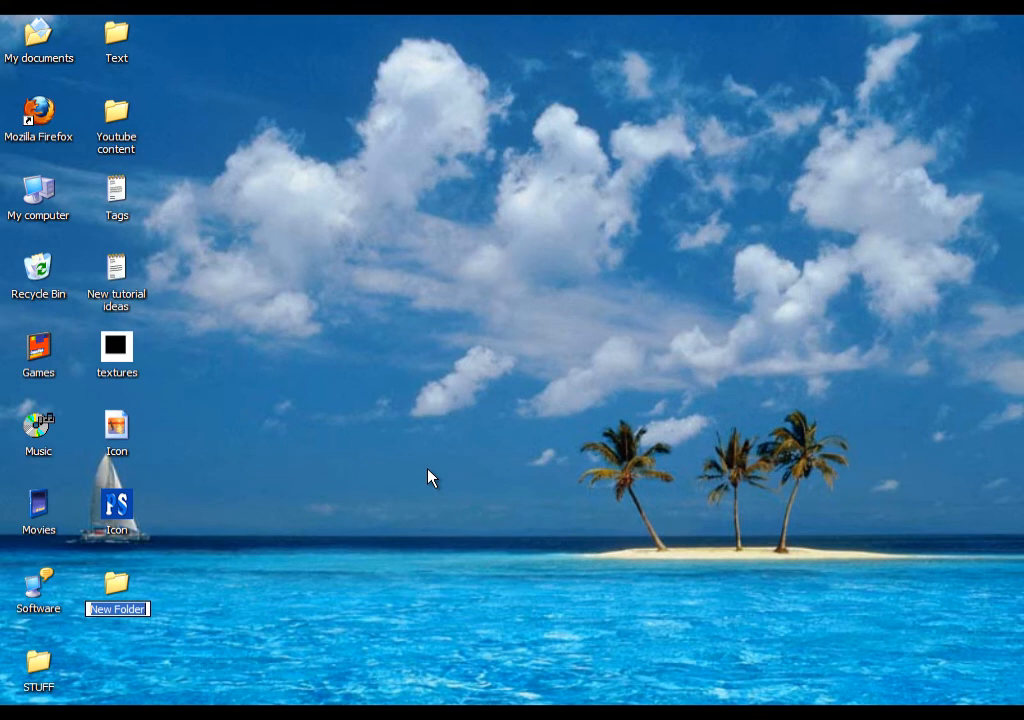
text(Personal stuff)
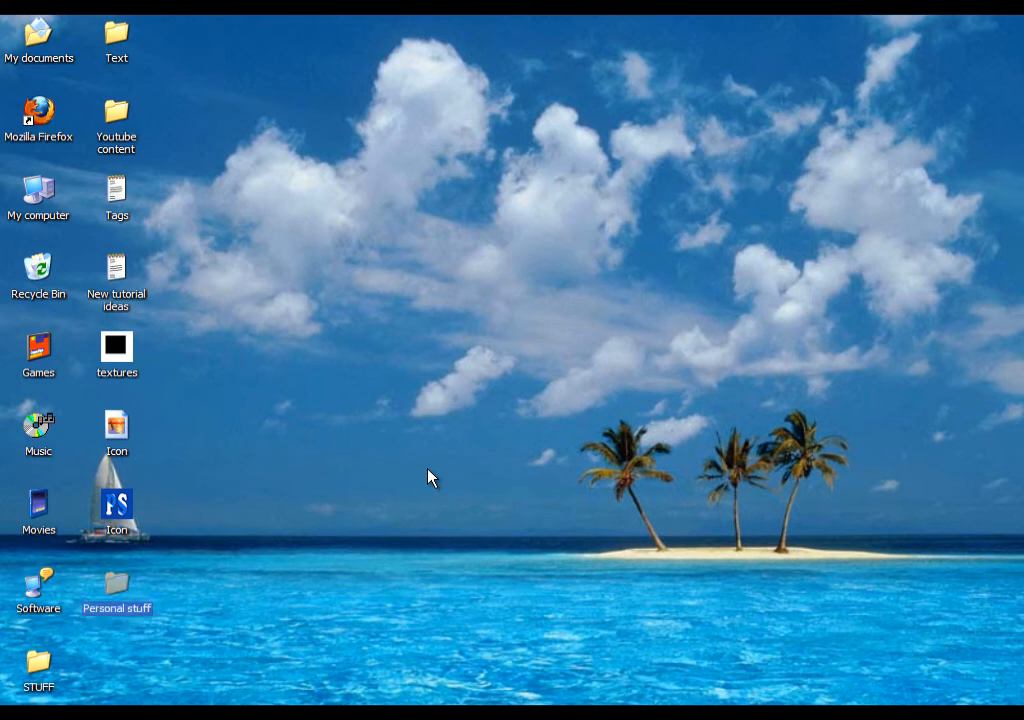
click(116, 516)
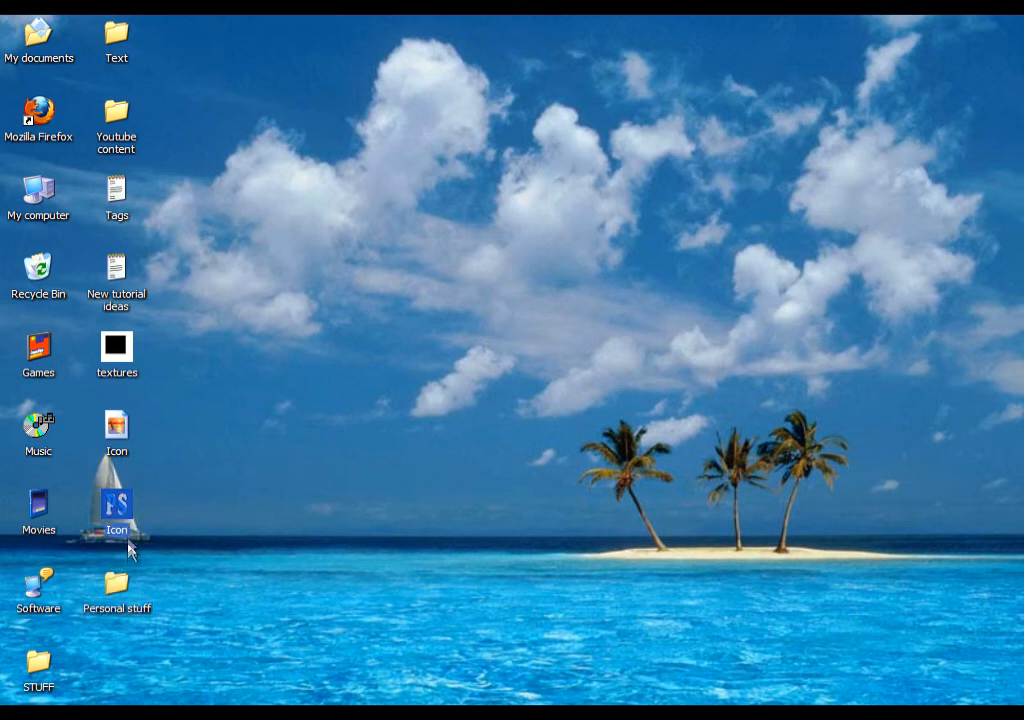
mouse_move(164, 558)
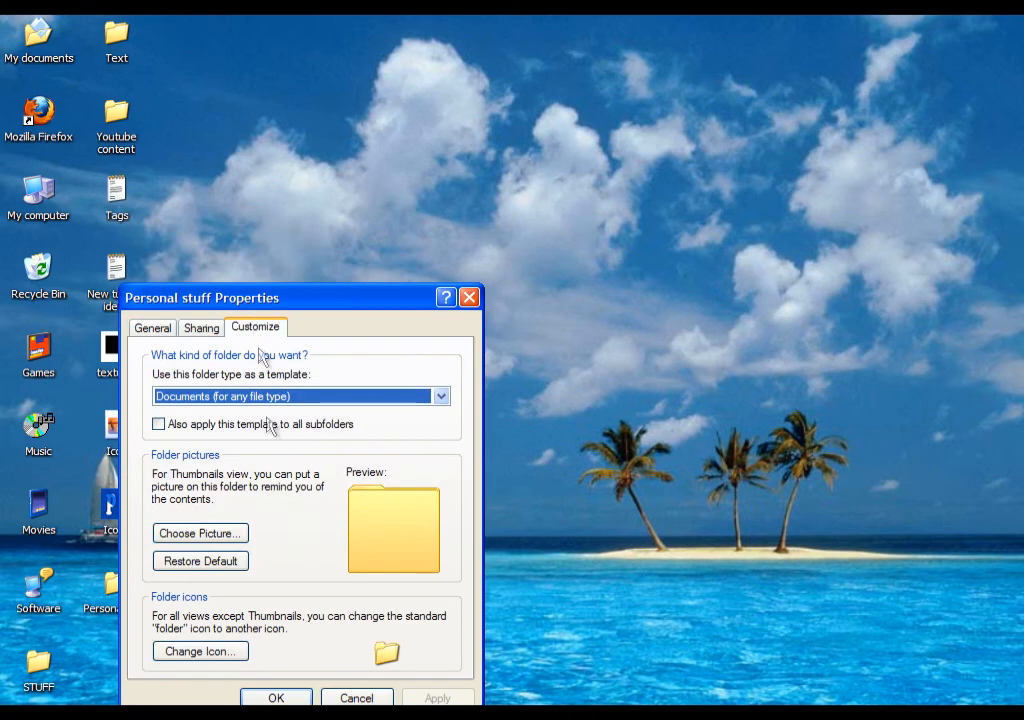
Step: Assign the downloaded PS .ico file as the folder's custom icon and apply it
click(200, 652)
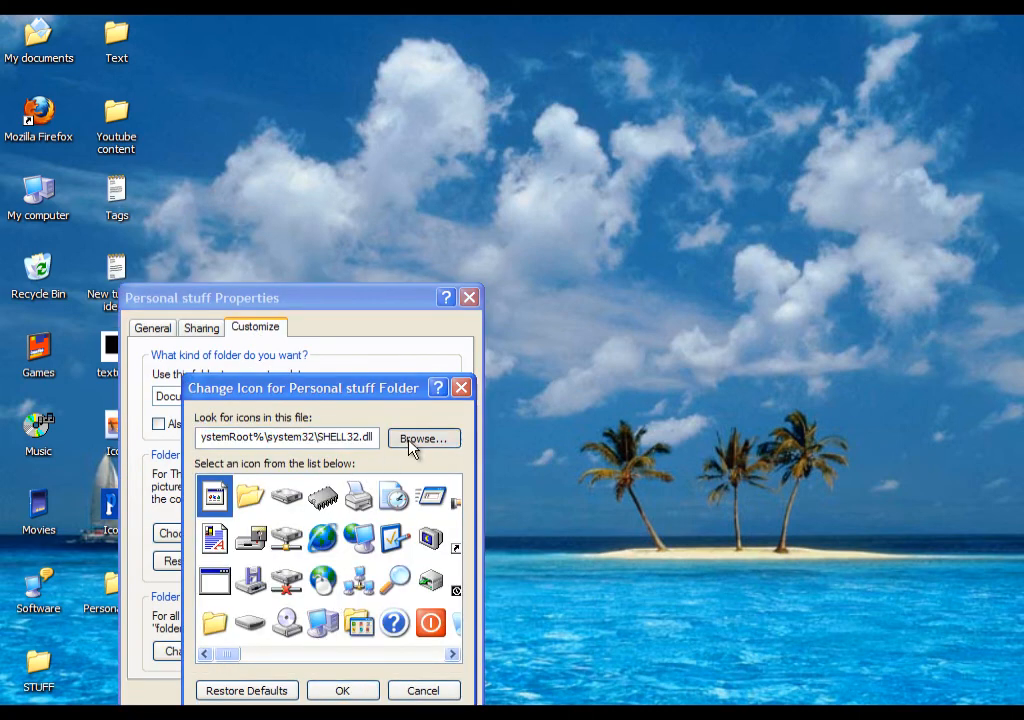
click(422, 438)
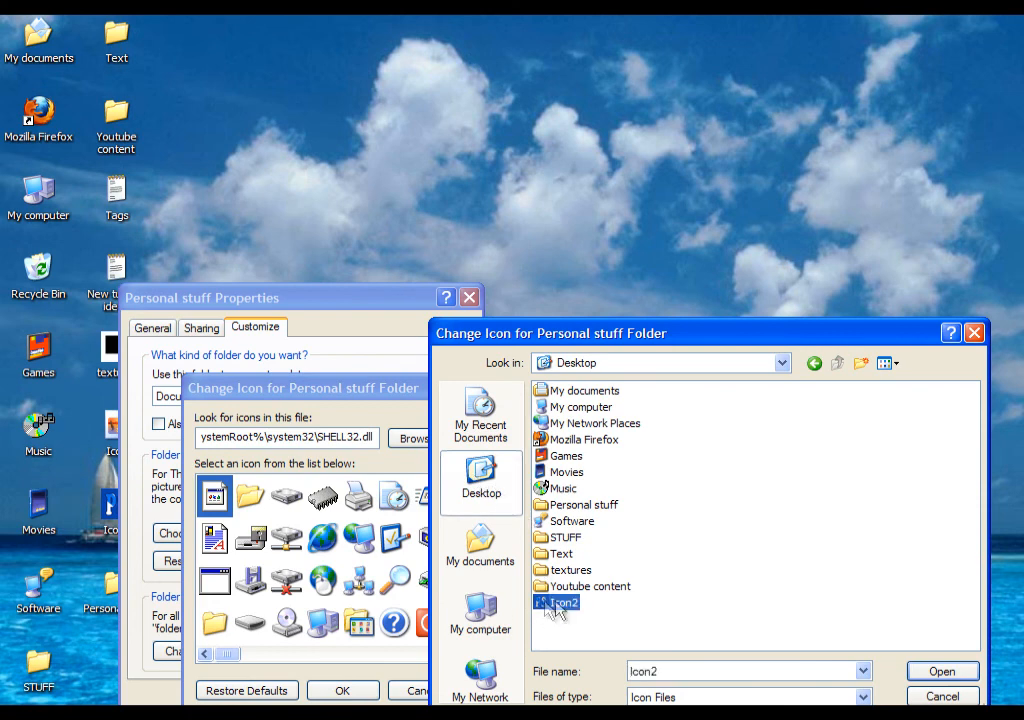
click(960, 670)
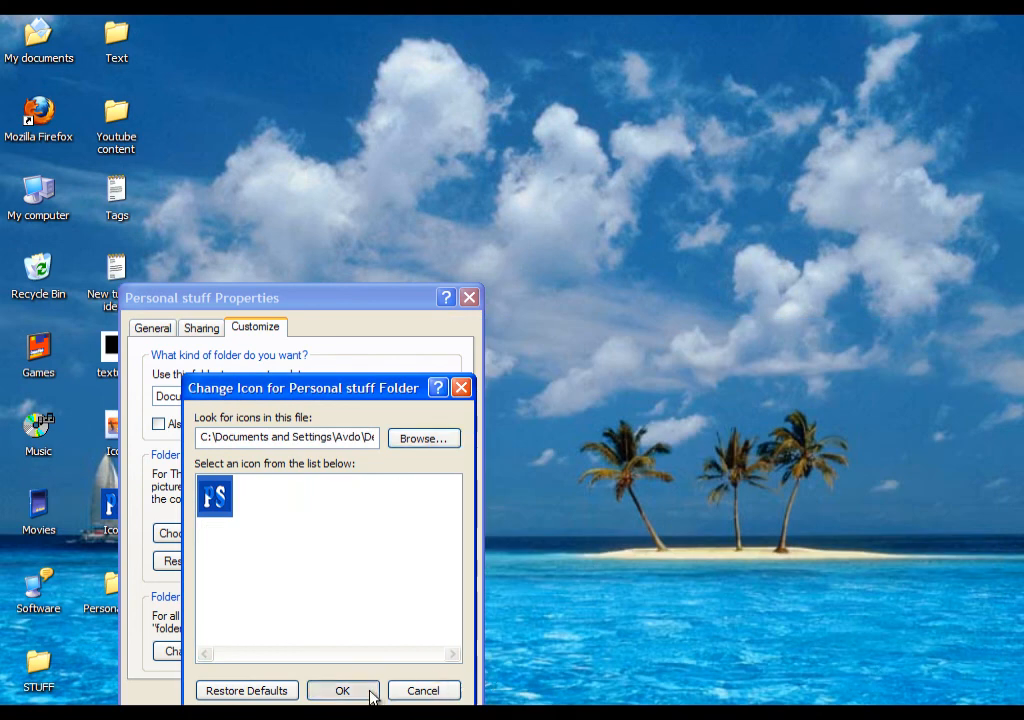
click(342, 690)
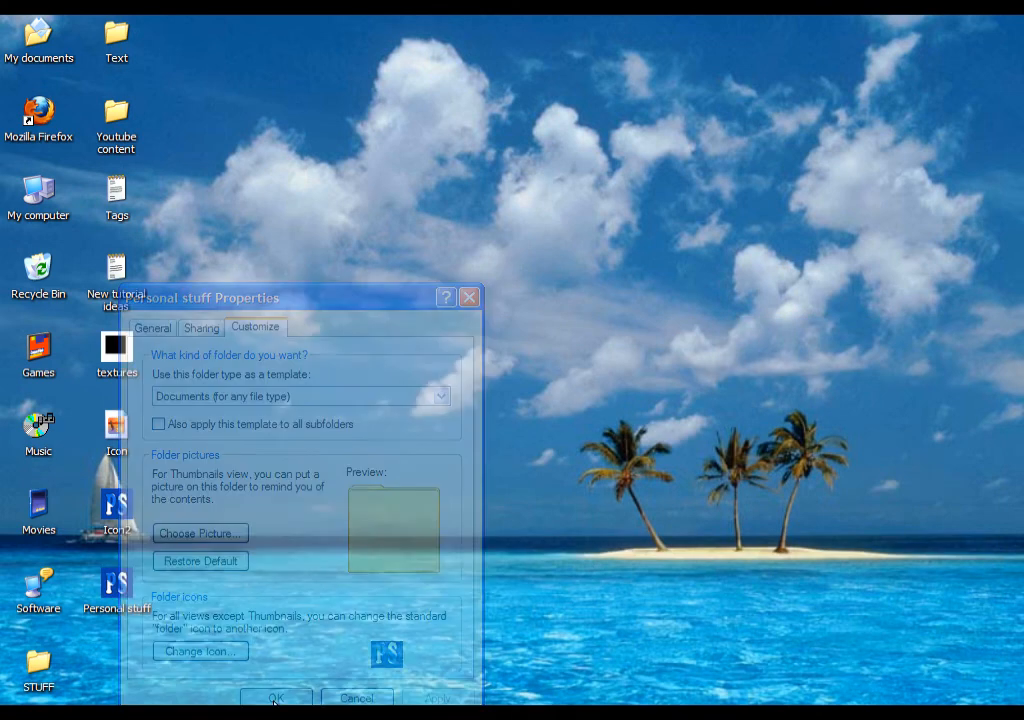
click(276, 698)
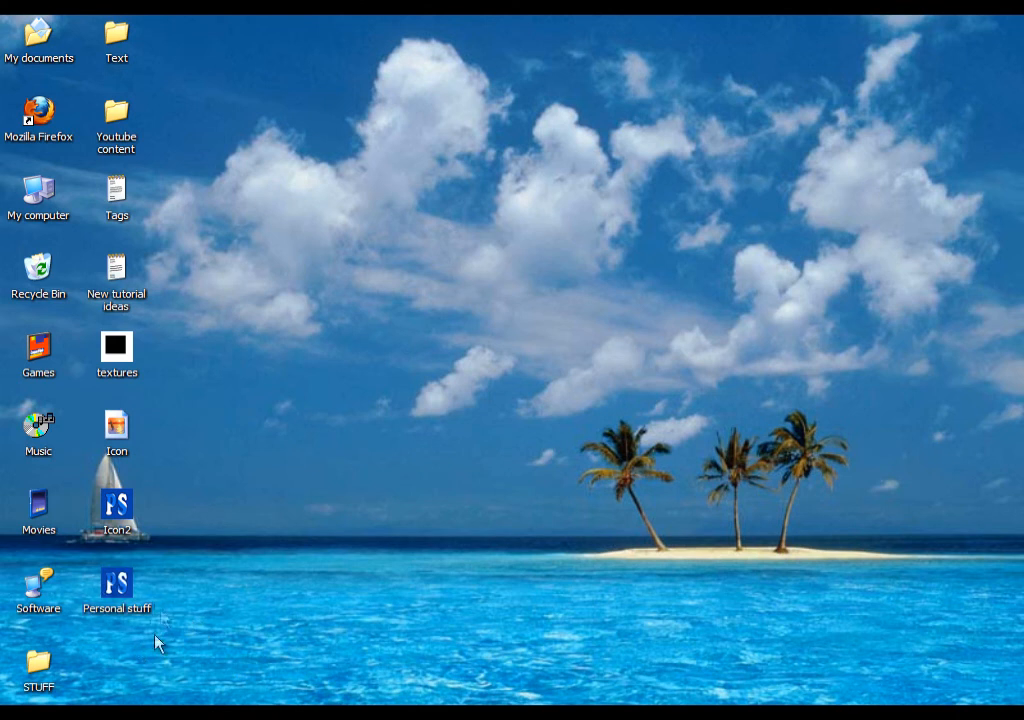
mouse_move(256, 582)
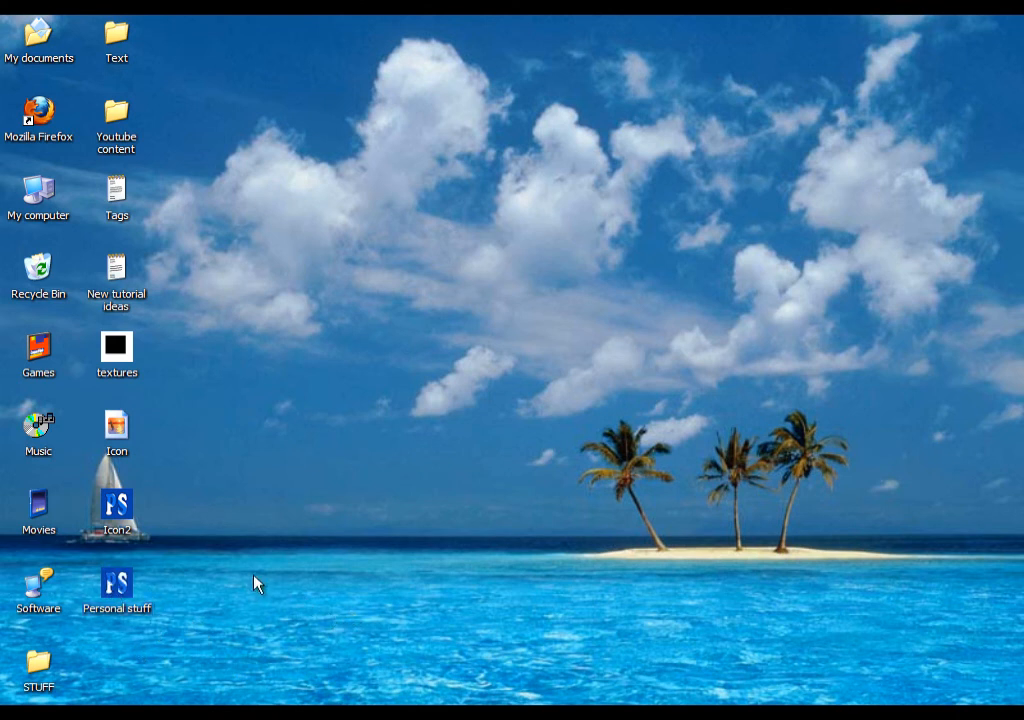
mouse_move(124, 580)
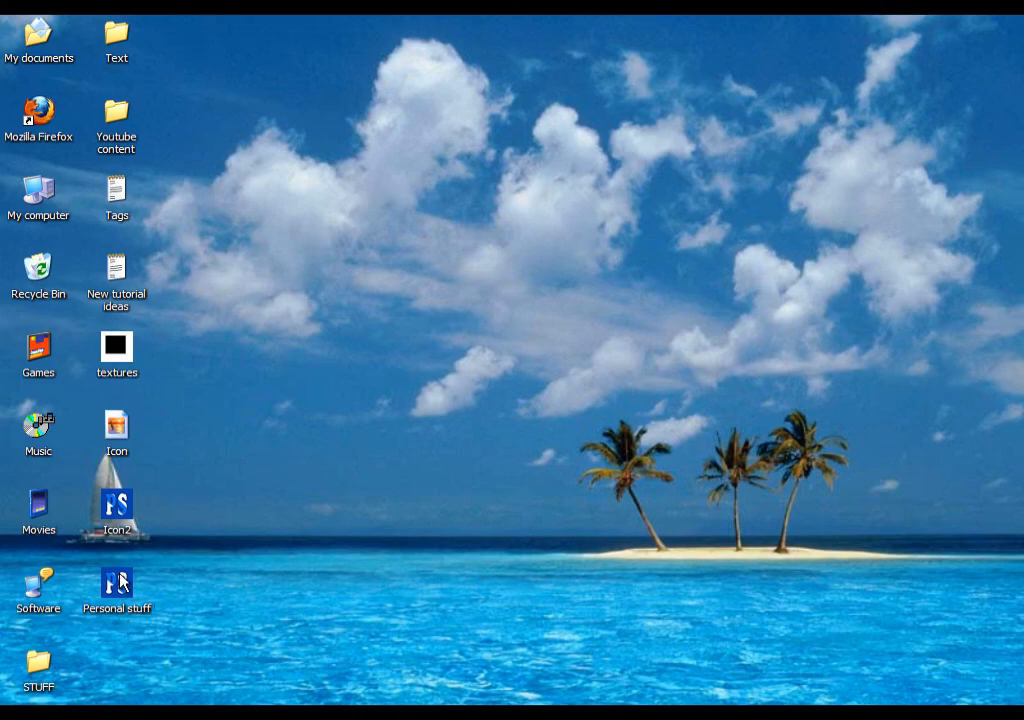